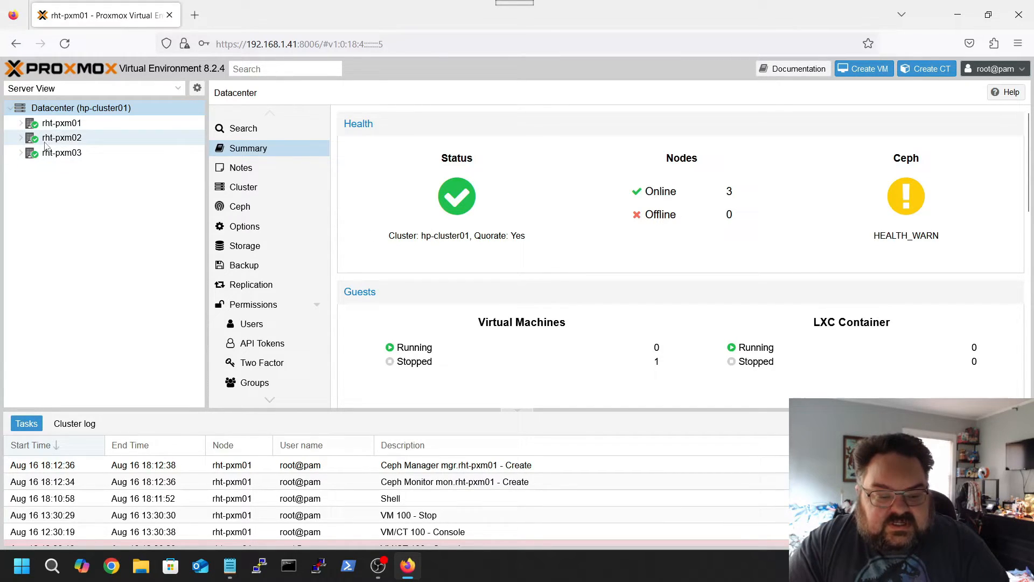
- Show rht-pxm01's Ceph status: HEALTH_WARN, zero OSDs, one monitor and one manager
click(61, 123)
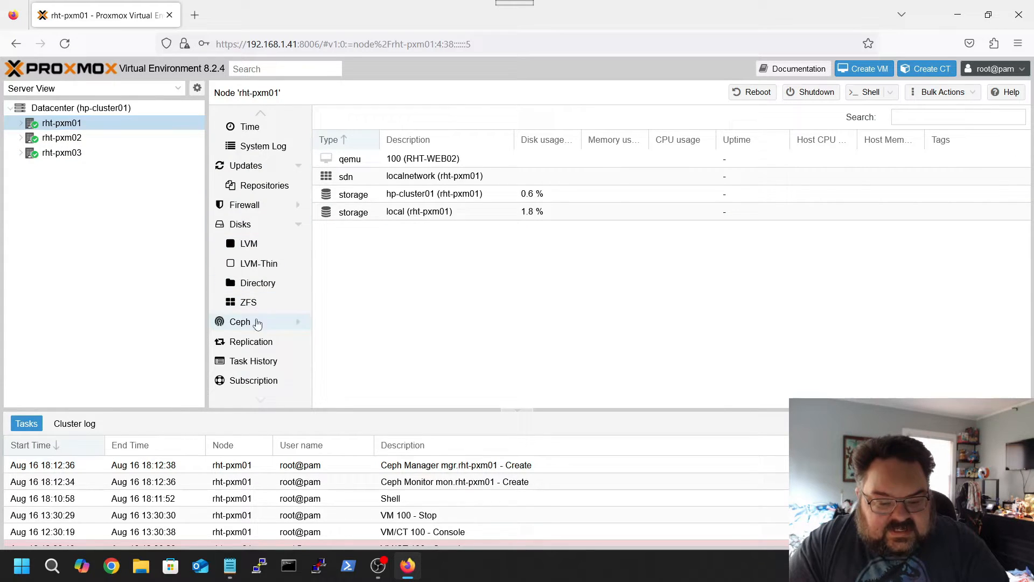
click(240, 321)
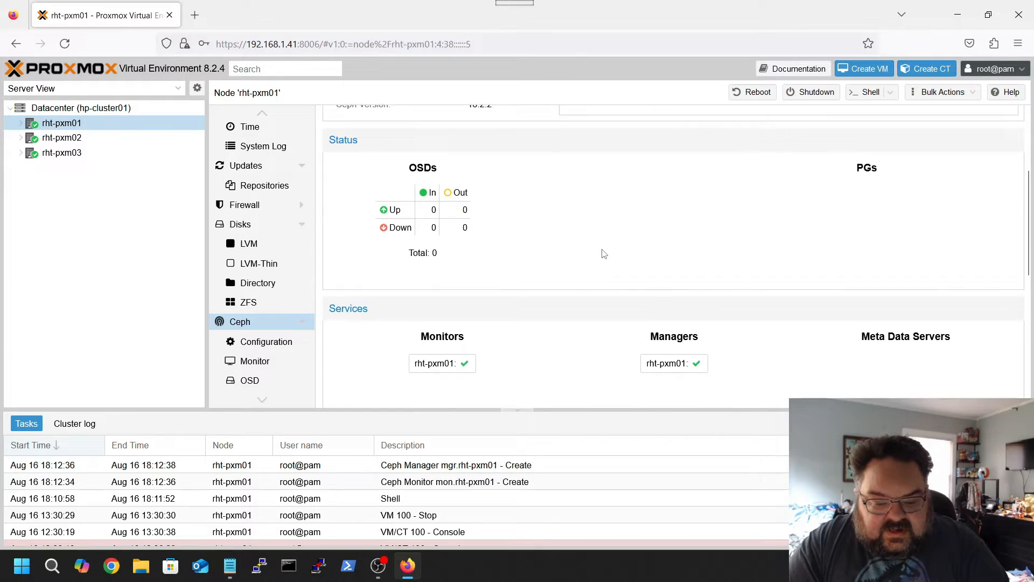
scroll(up, 3)
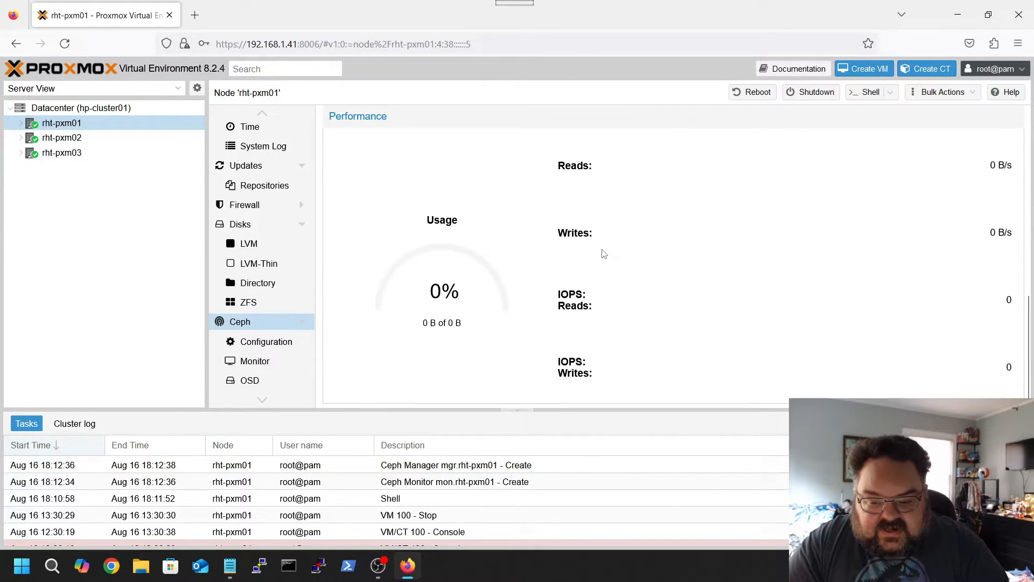
click(239, 321)
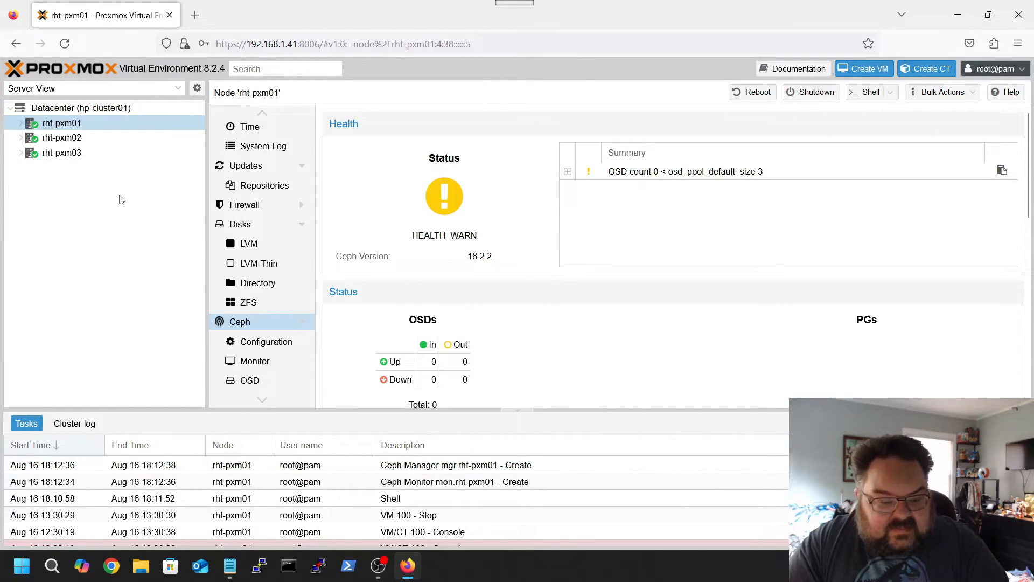
- Begin Ceph reef 18.2 installation on rht-pxm02 from the No-Subscription repository
click(61, 137)
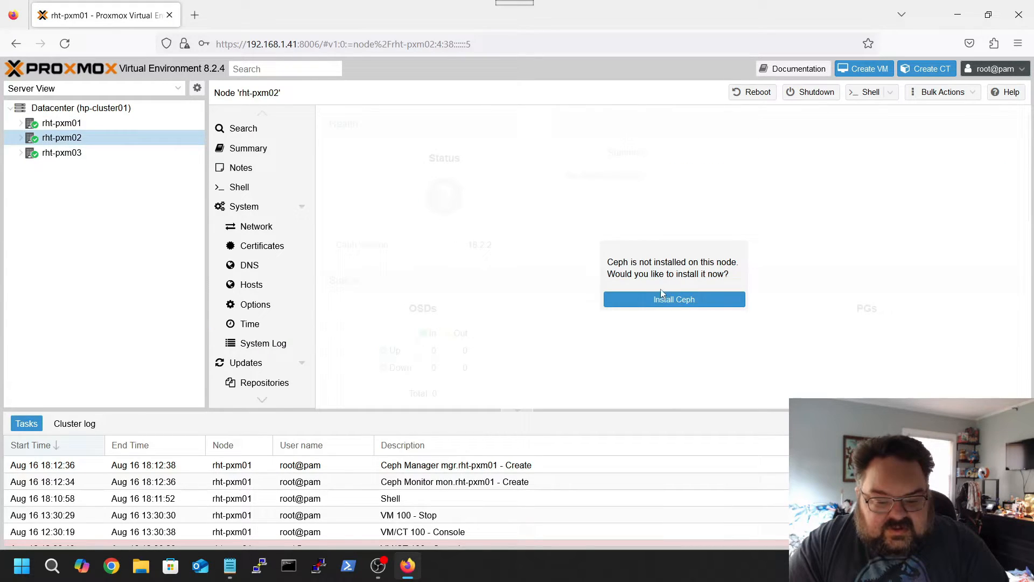
mouse_move(710, 307)
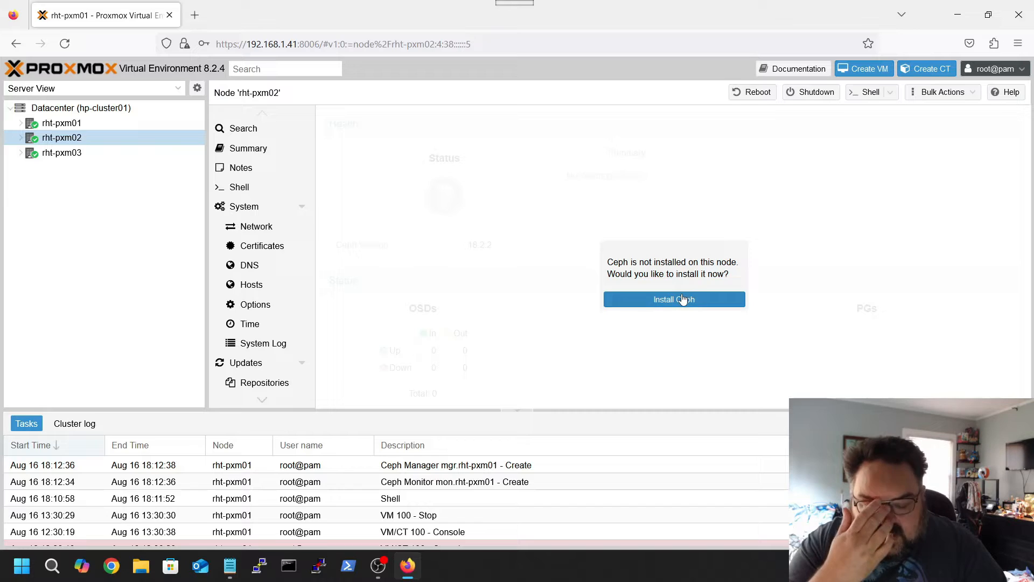
click(673, 298)
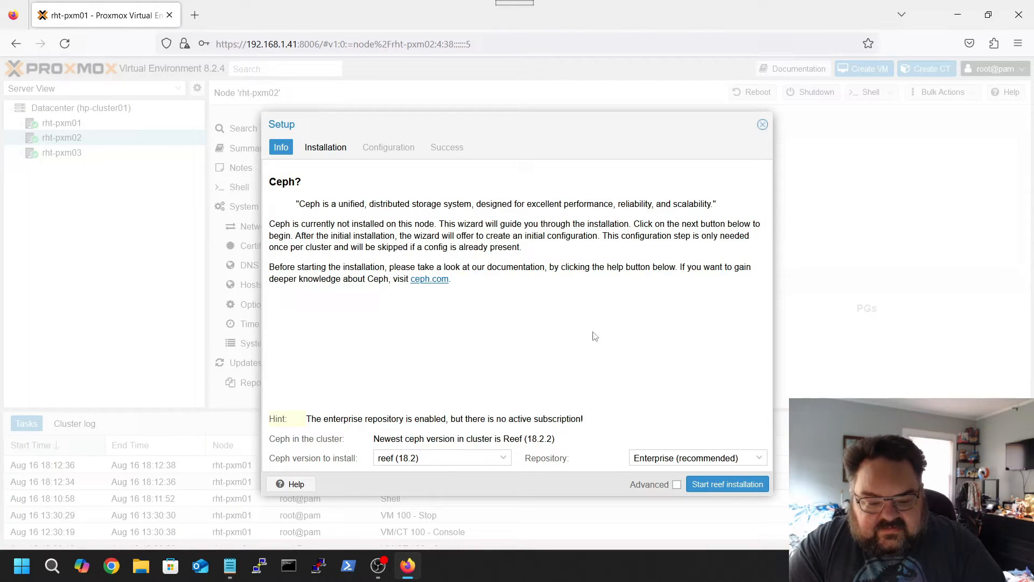
click(696, 457)
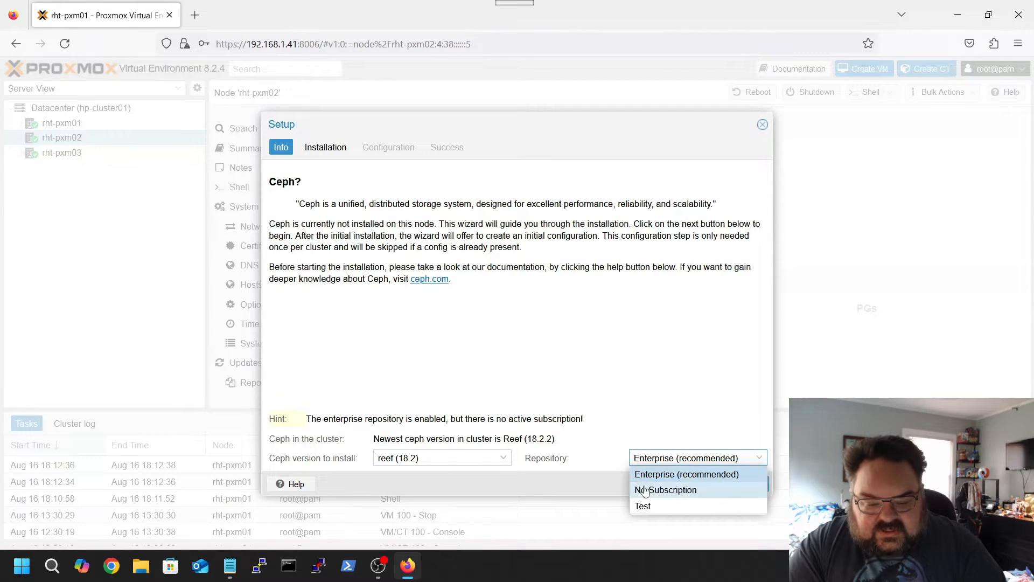
click(665, 489)
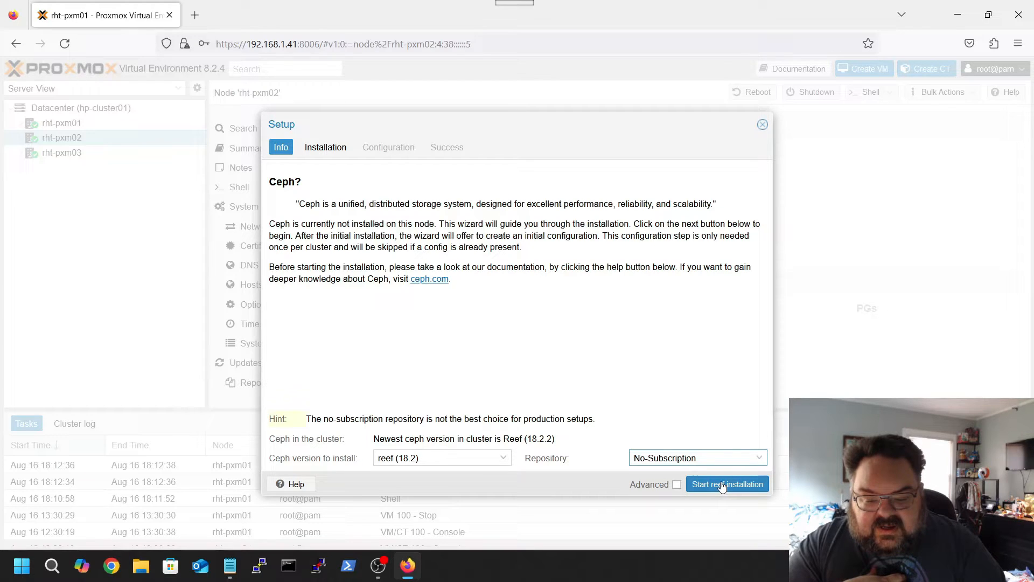
click(727, 483)
text(y)
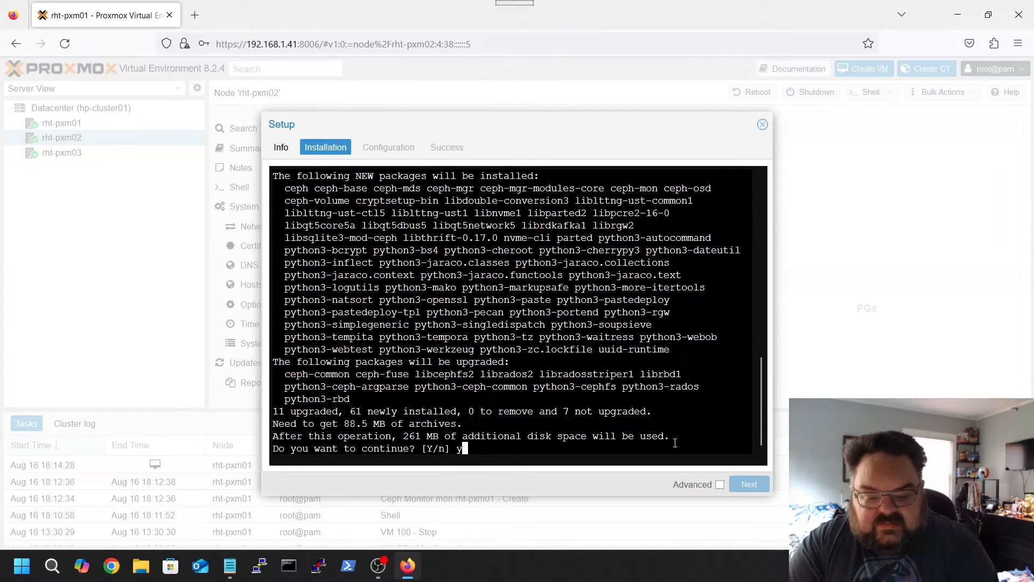
key(Return)
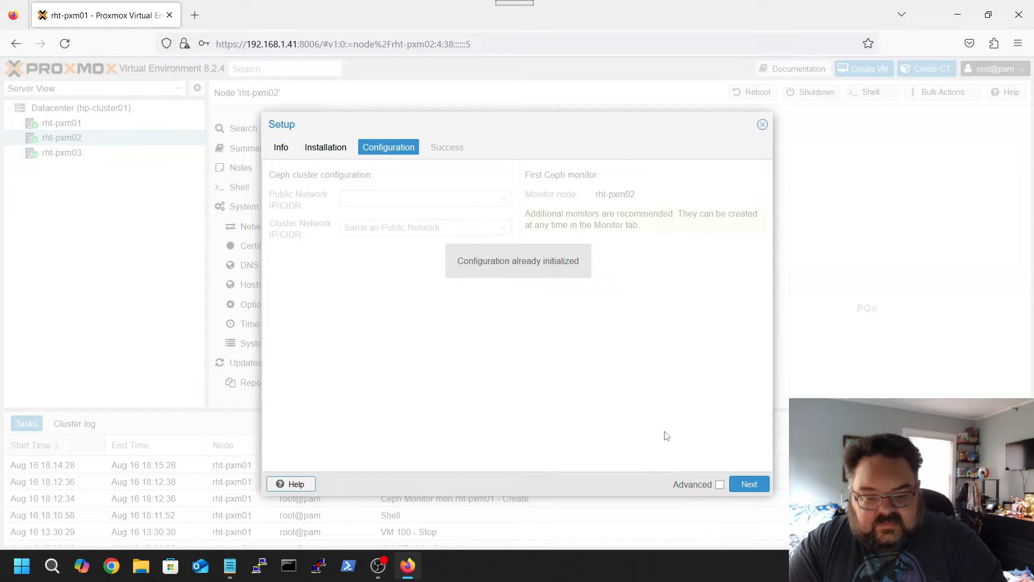
mouse_move(353, 227)
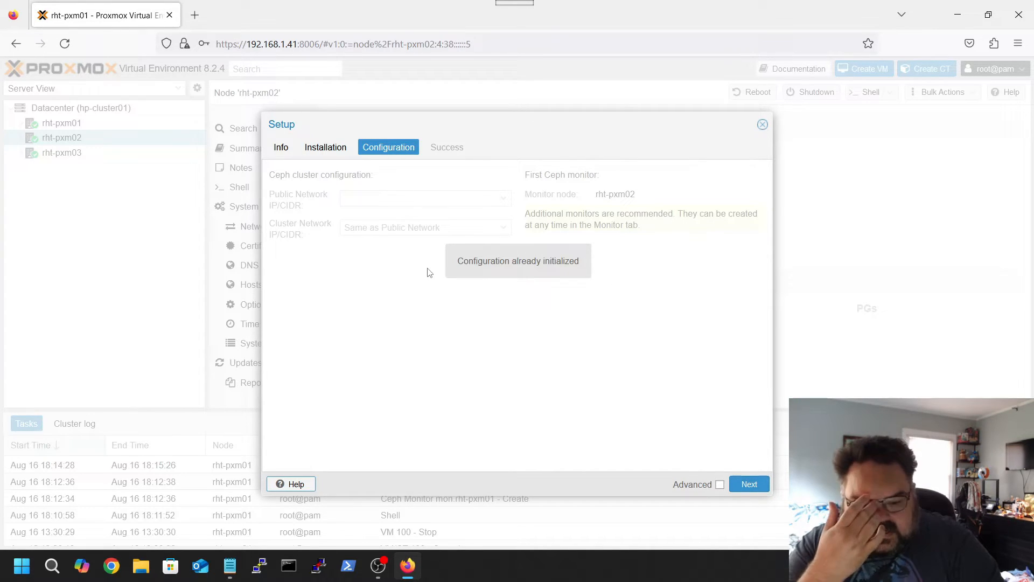
mouse_move(282, 210)
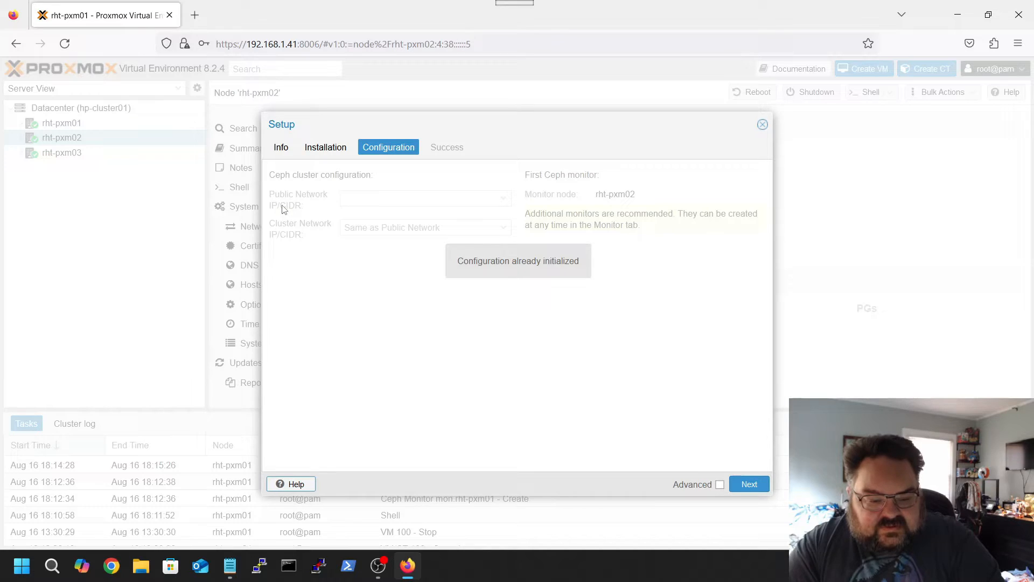
mouse_move(284, 236)
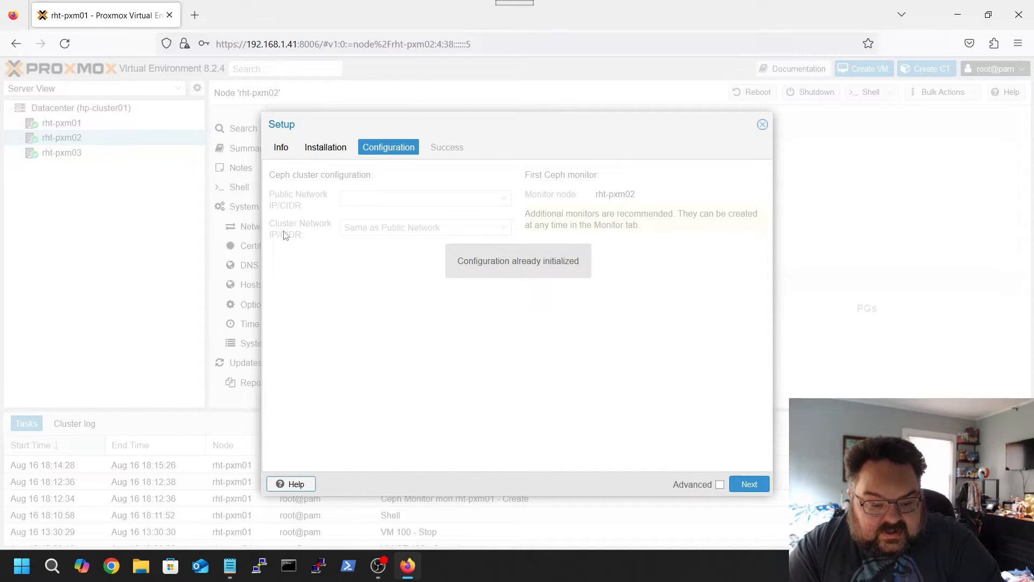
mouse_move(363, 218)
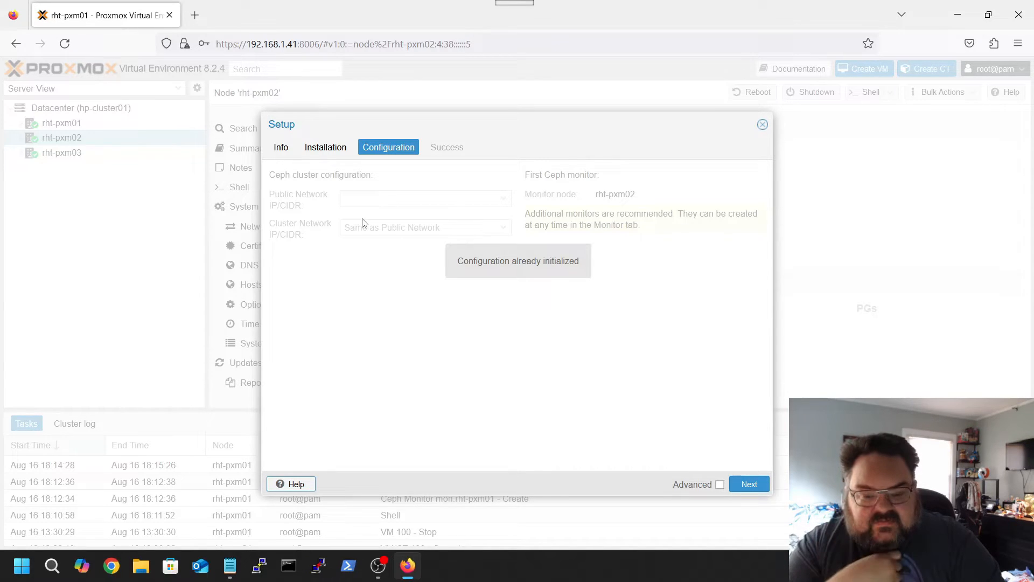
mouse_move(392, 223)
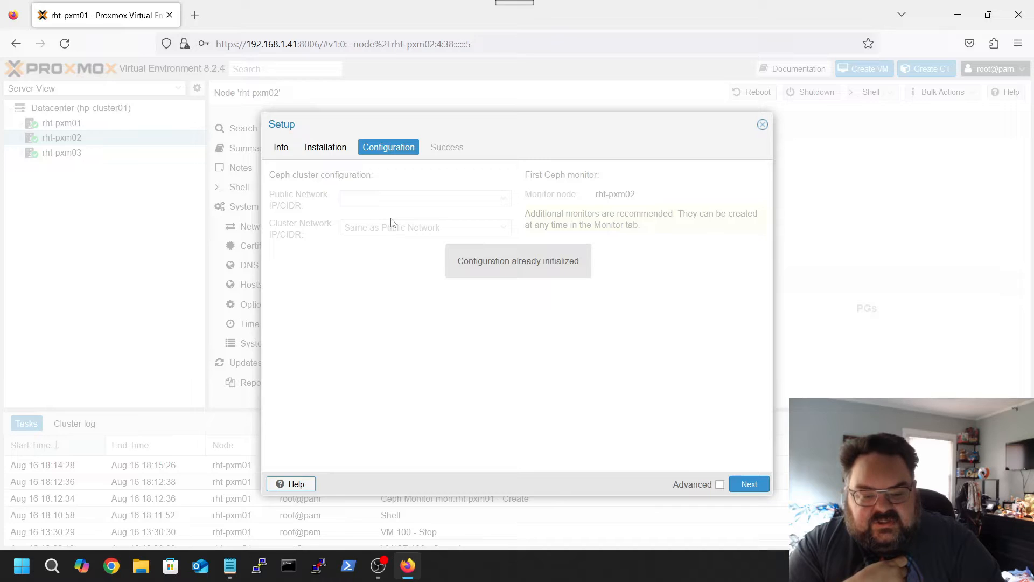
mouse_move(379, 221)
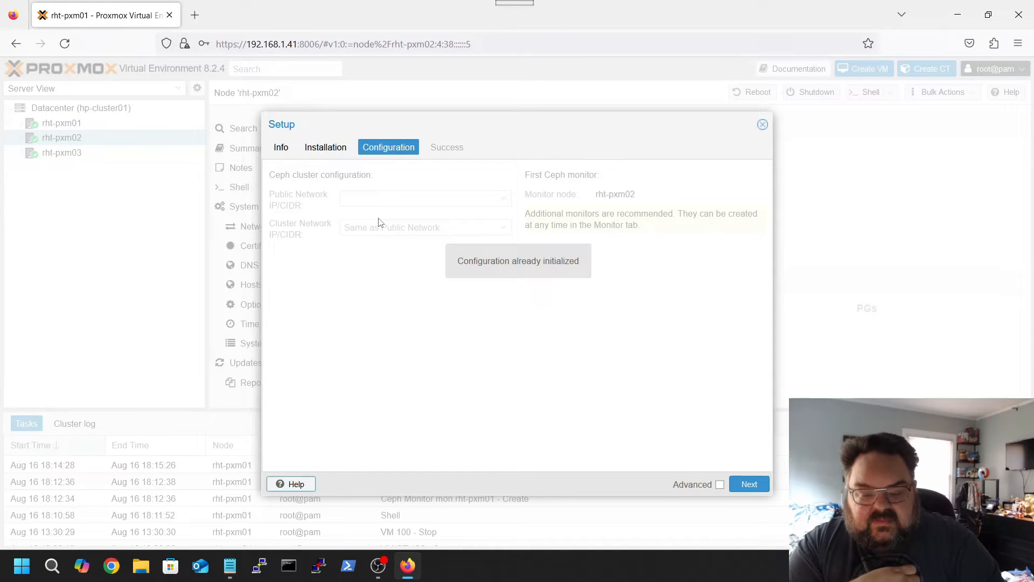
mouse_move(665, 248)
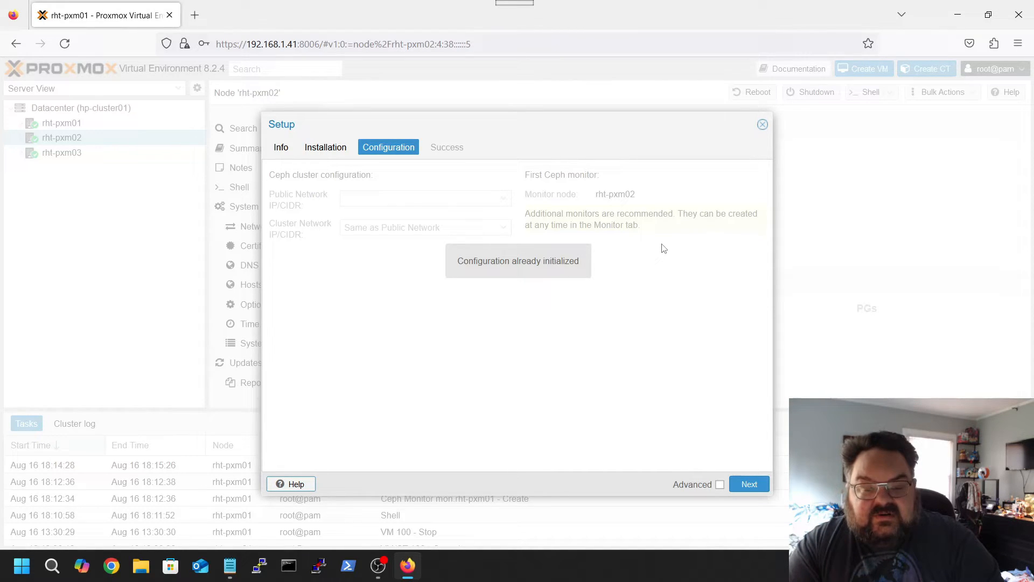
mouse_move(554, 282)
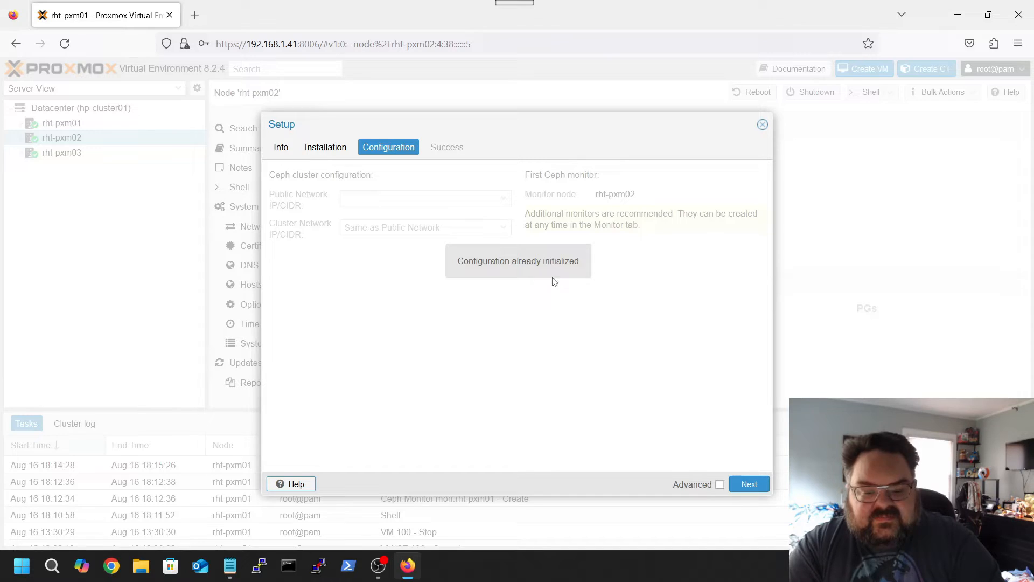
- Accept the already-initialized configuration and finish the Ceph setup wizard on rht-pxm02
click(749, 483)
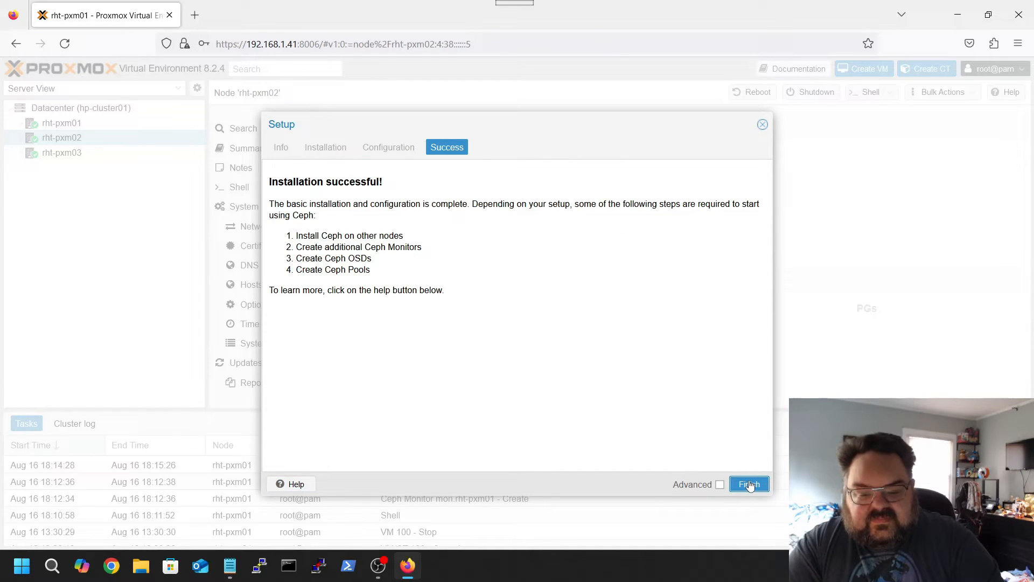
click(748, 483)
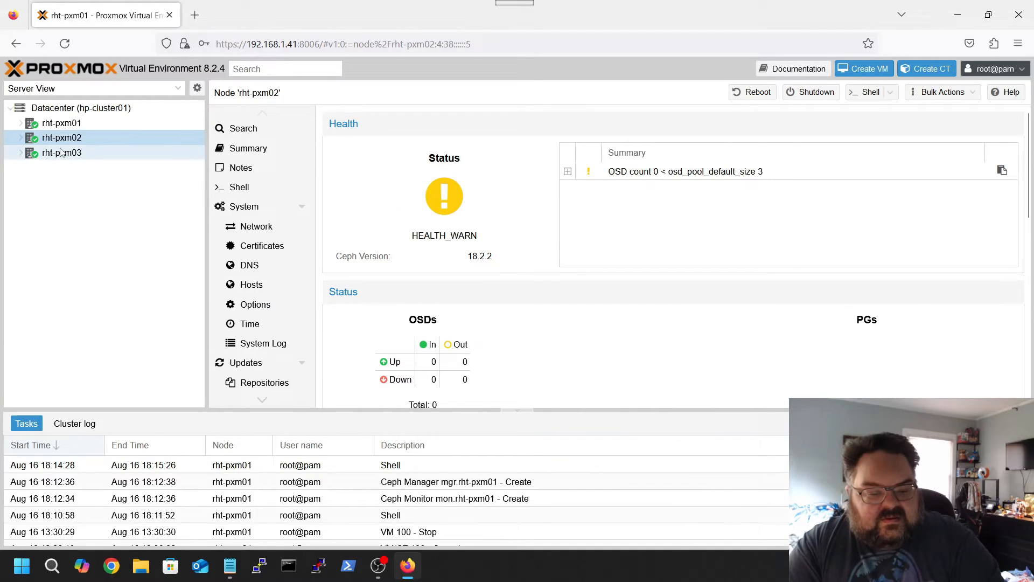
- Begin the Ceph reef package installation on rht-pxm03
click(61, 152)
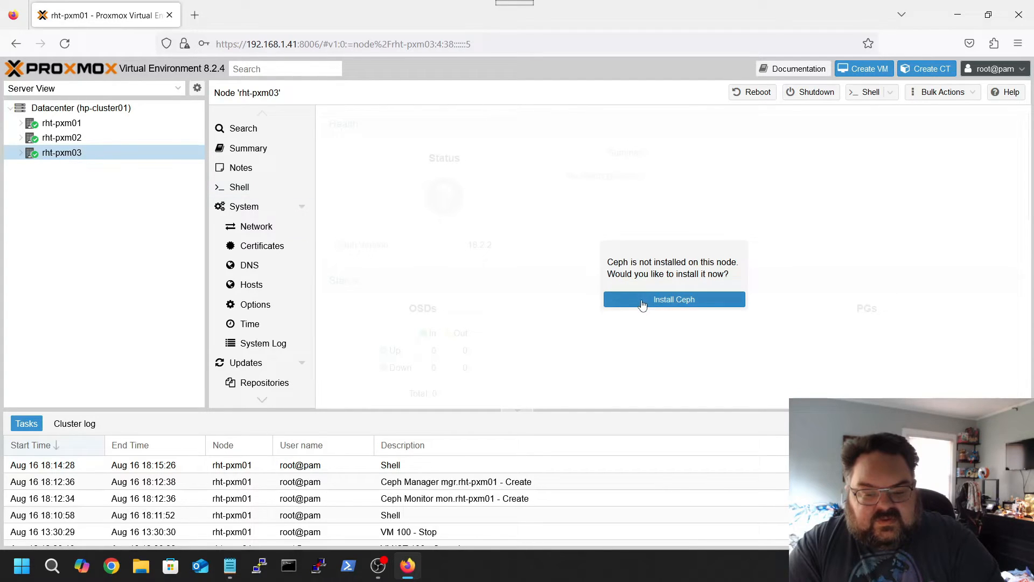
click(673, 298)
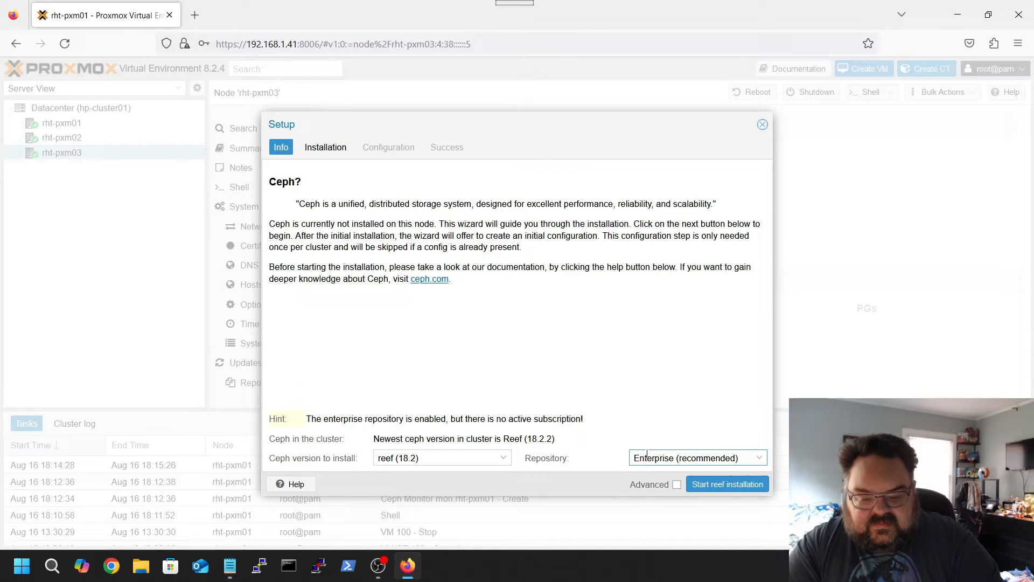
click(727, 484)
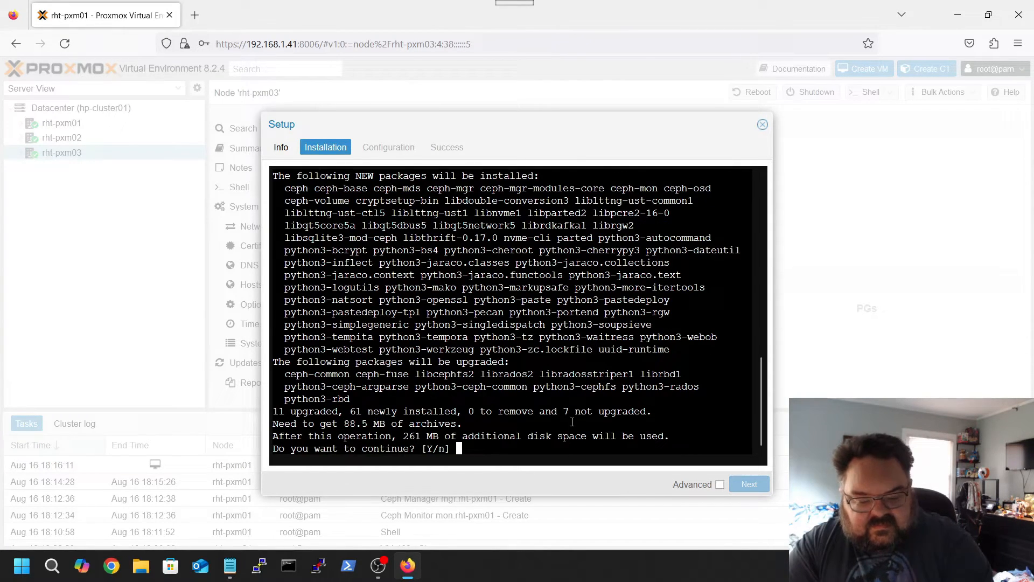
- Confirm the package install with 'y' and finish the Ceph setup wizard on rht-pxm03
text(y)
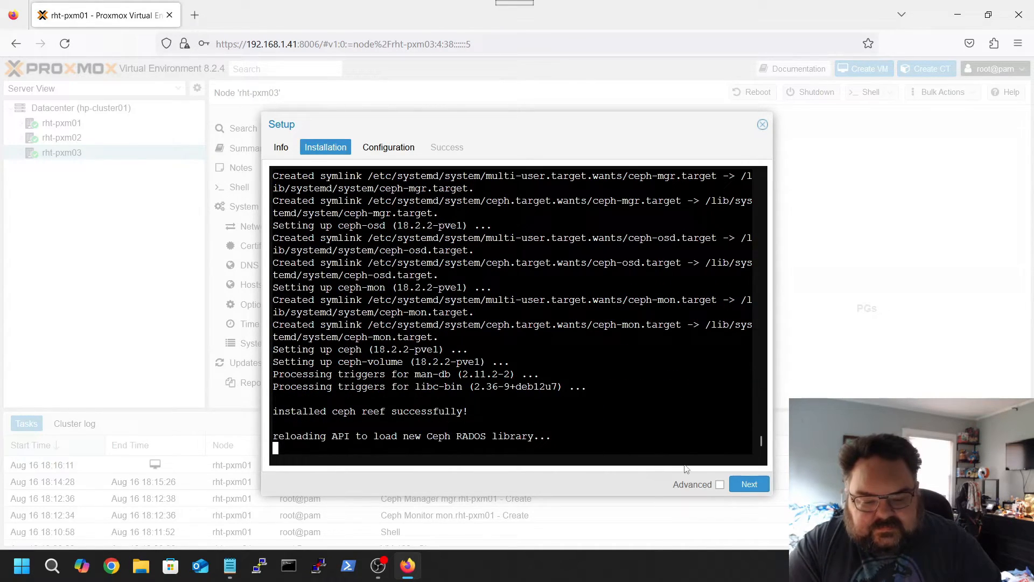
click(749, 483)
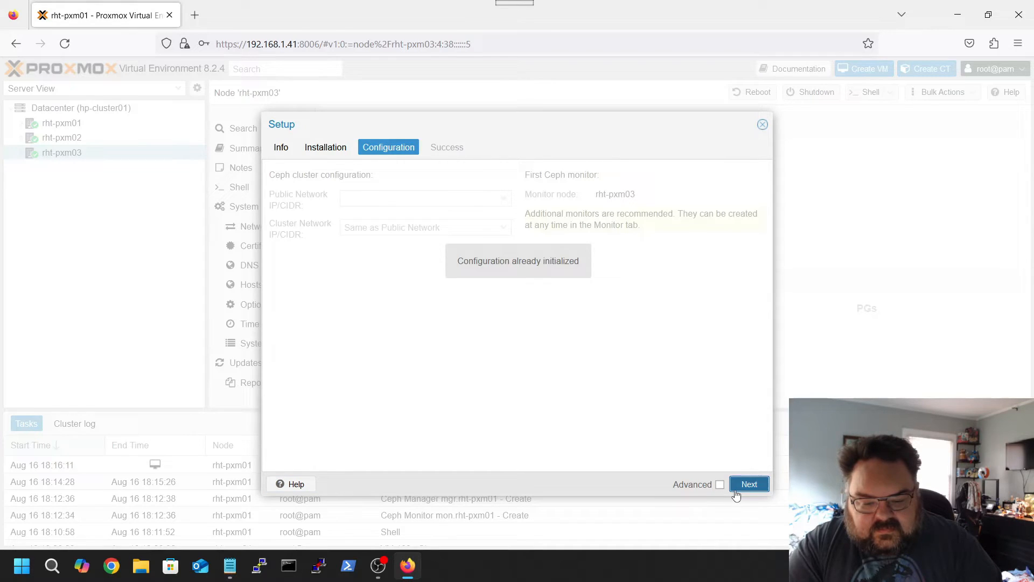
click(749, 484)
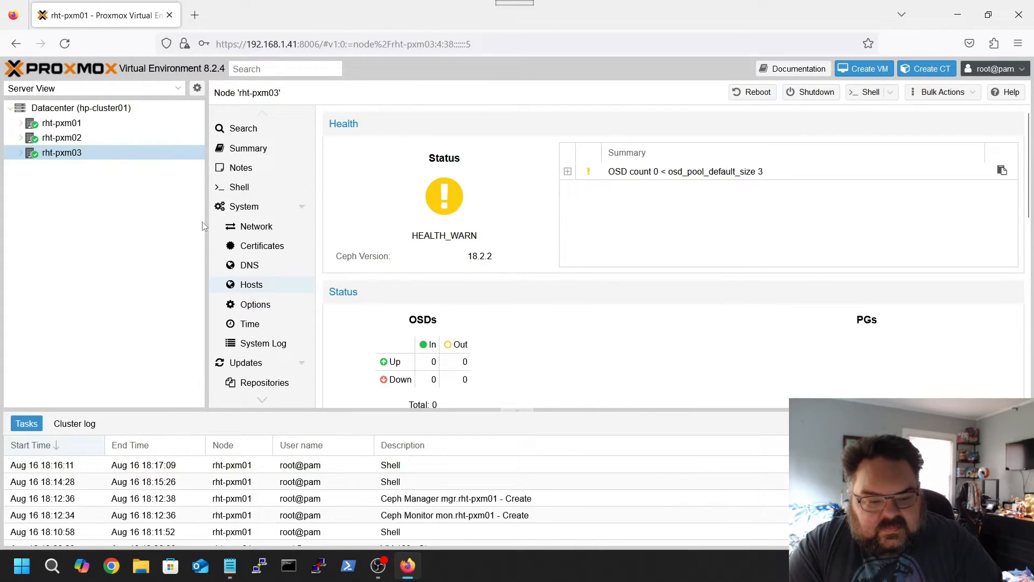
- Show rht-pxm01's Ceph Monitor page with mon.rht-pxm01 in quorum and mgr.rht-pxm01 active
click(61, 122)
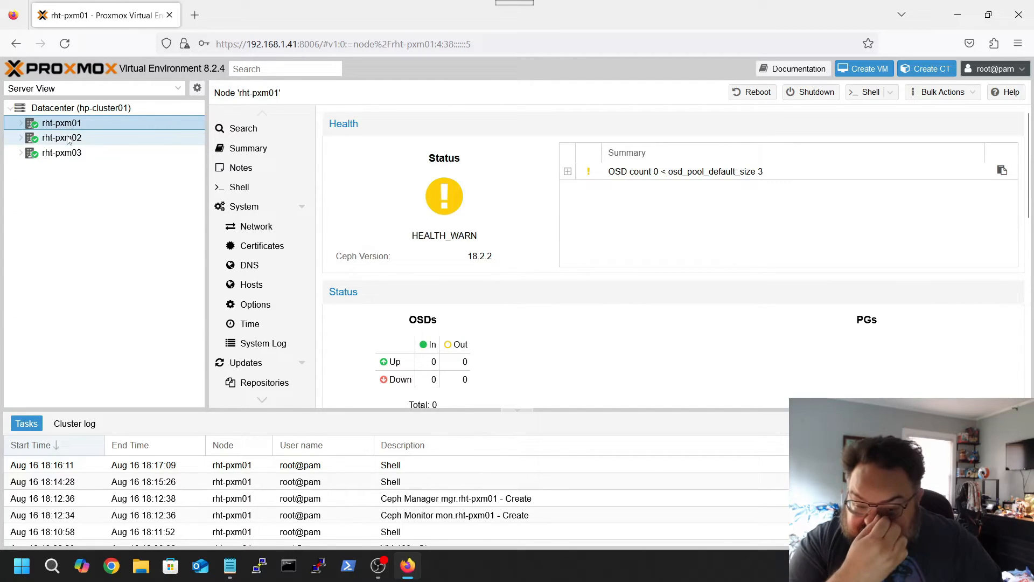
mouse_move(415, 261)
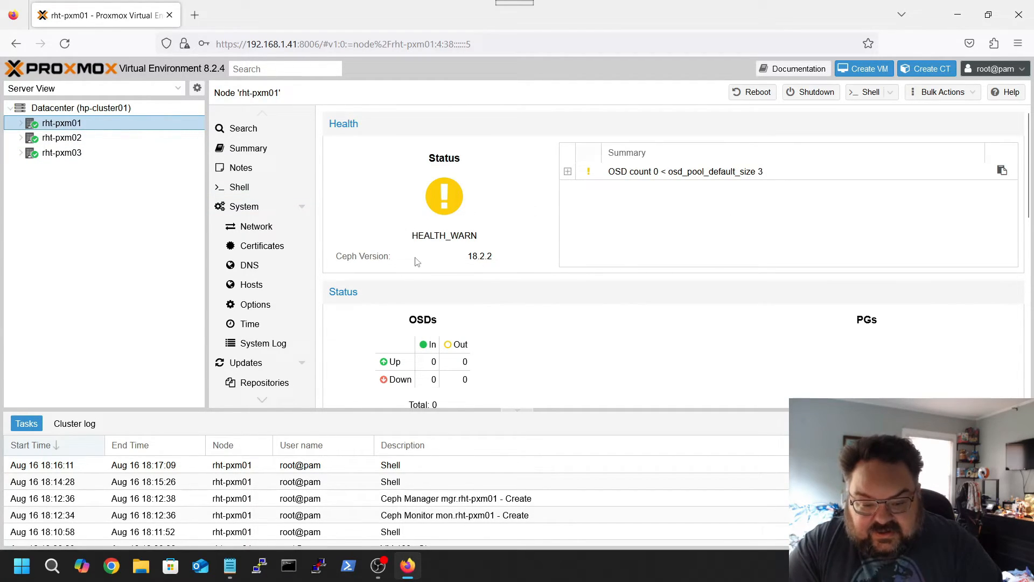
click(683, 171)
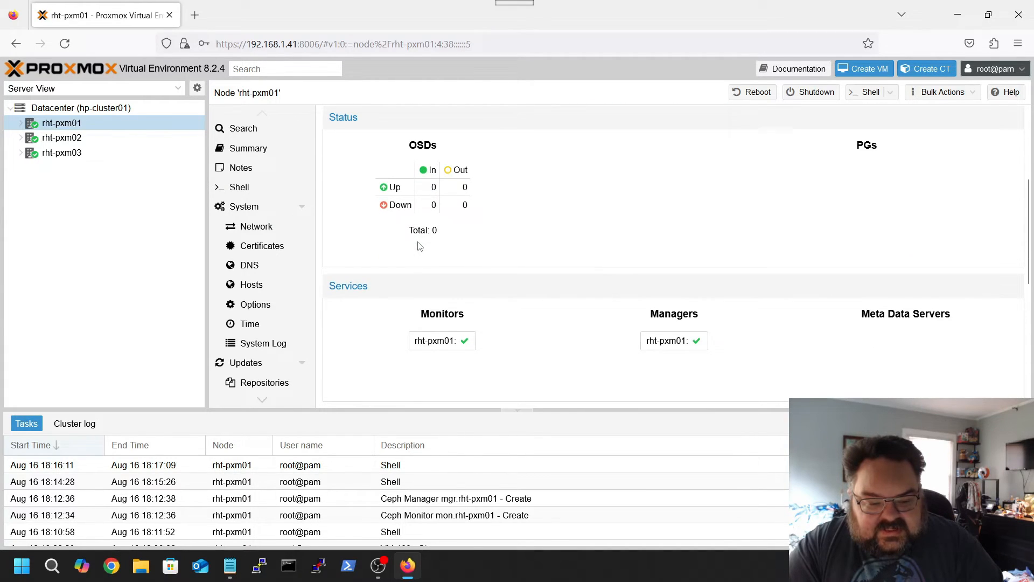
mouse_move(435, 341)
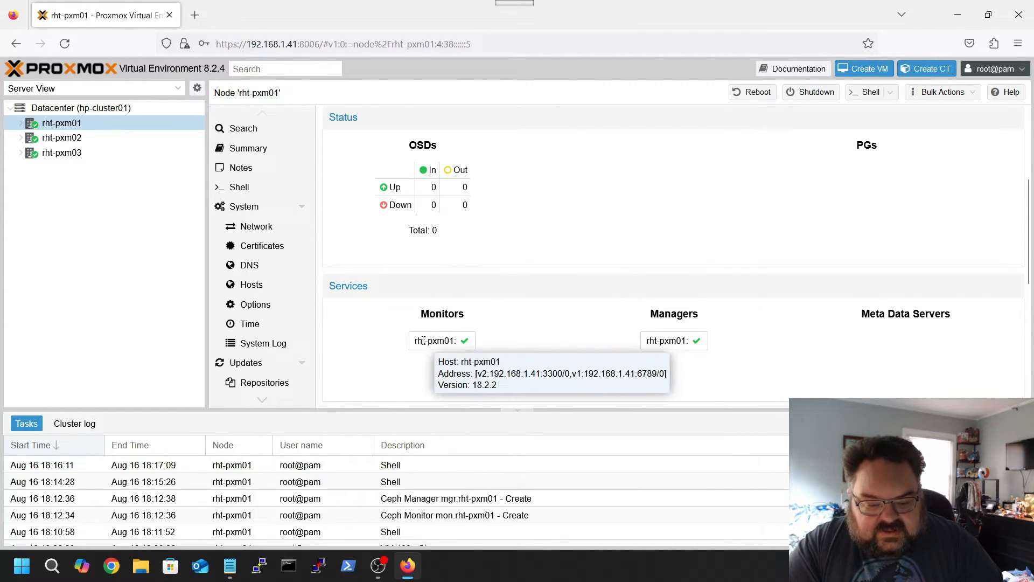
scroll(up, 3)
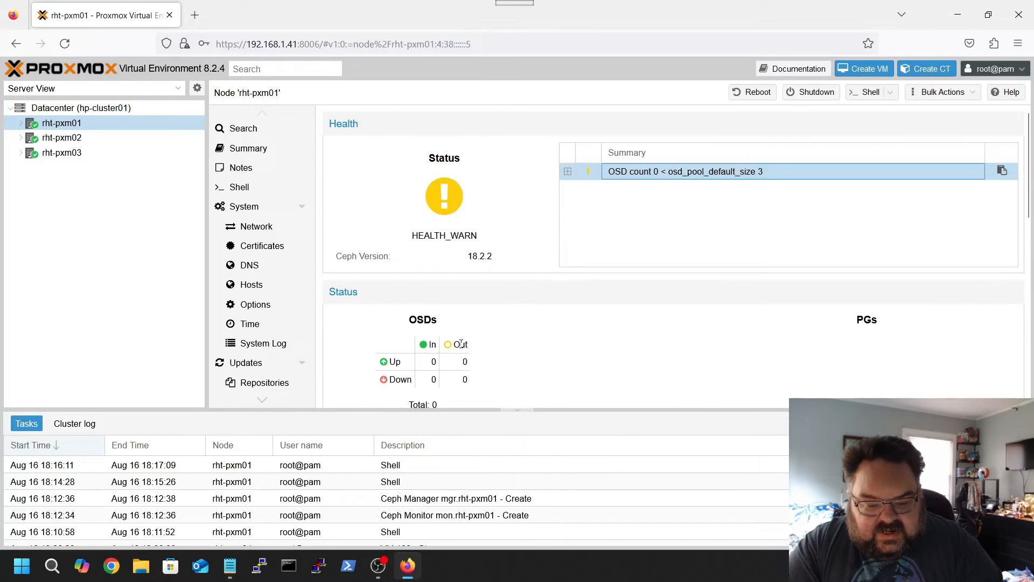
scroll(down, 3)
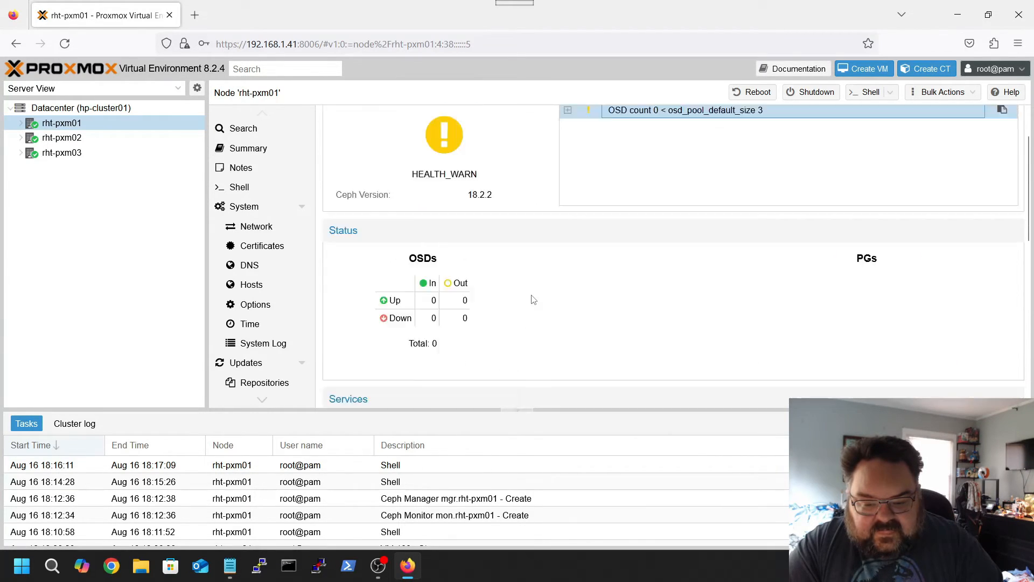
scroll(up, 3)
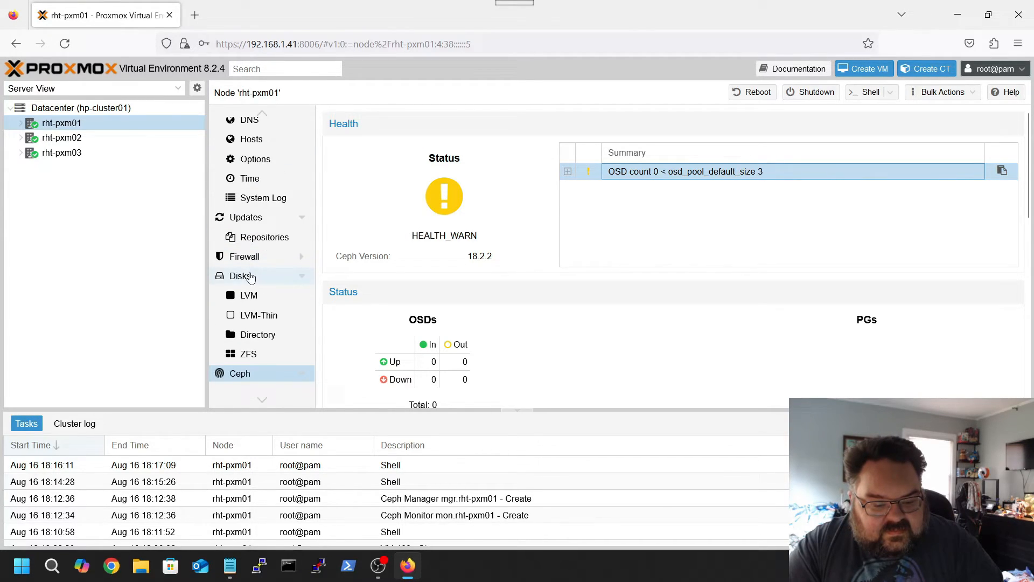
click(239, 373)
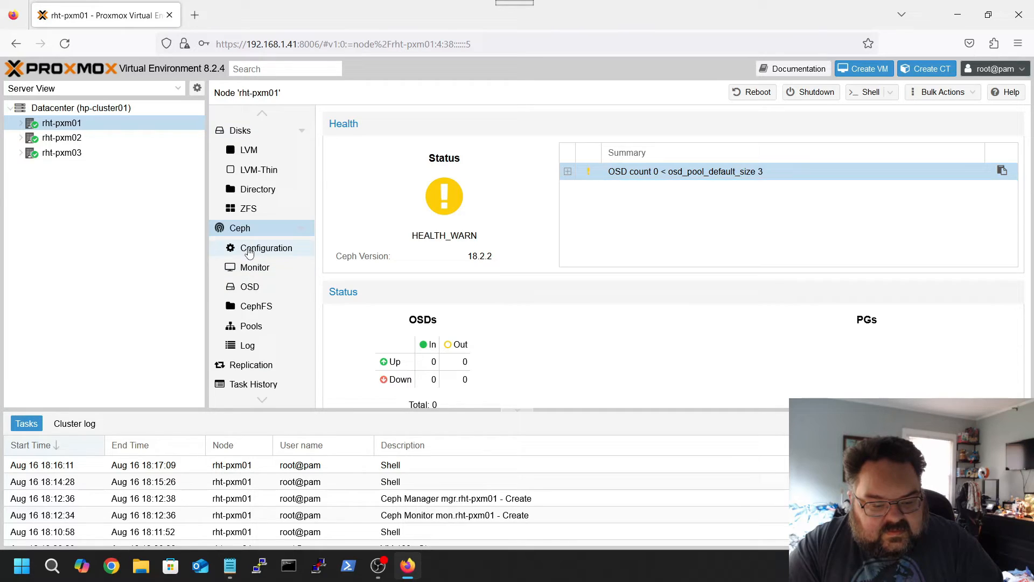
click(254, 268)
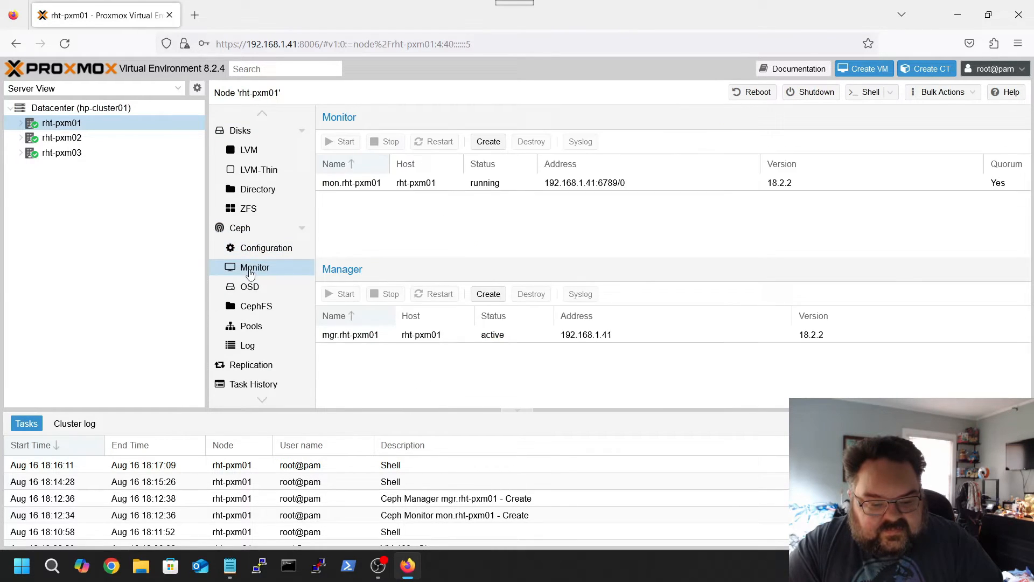
- Create Ceph OSD osd.0 on rht-pxm01 from /dev/sda and confirm the task finished OK
click(249, 287)
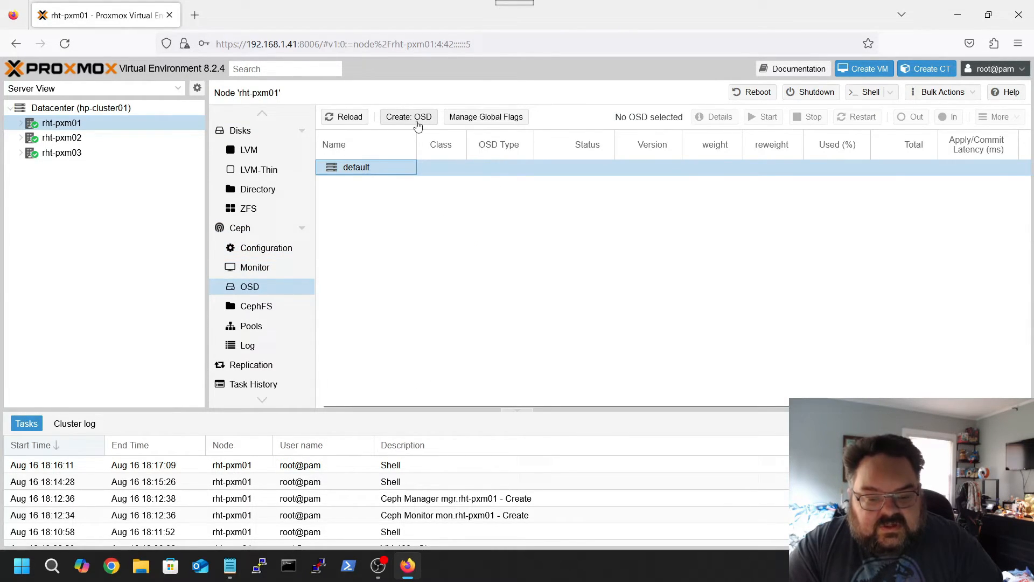
click(409, 116)
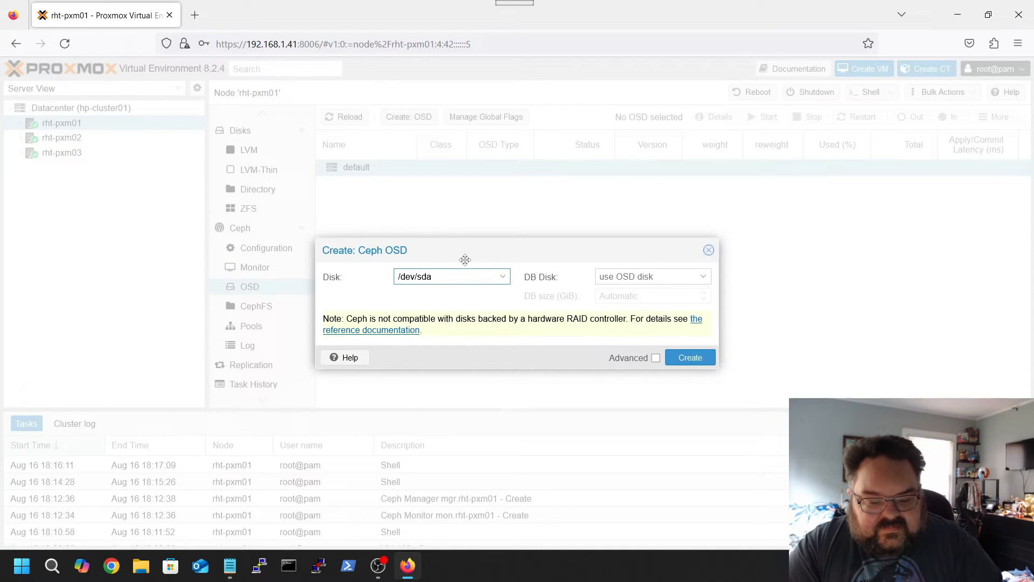
click(502, 276)
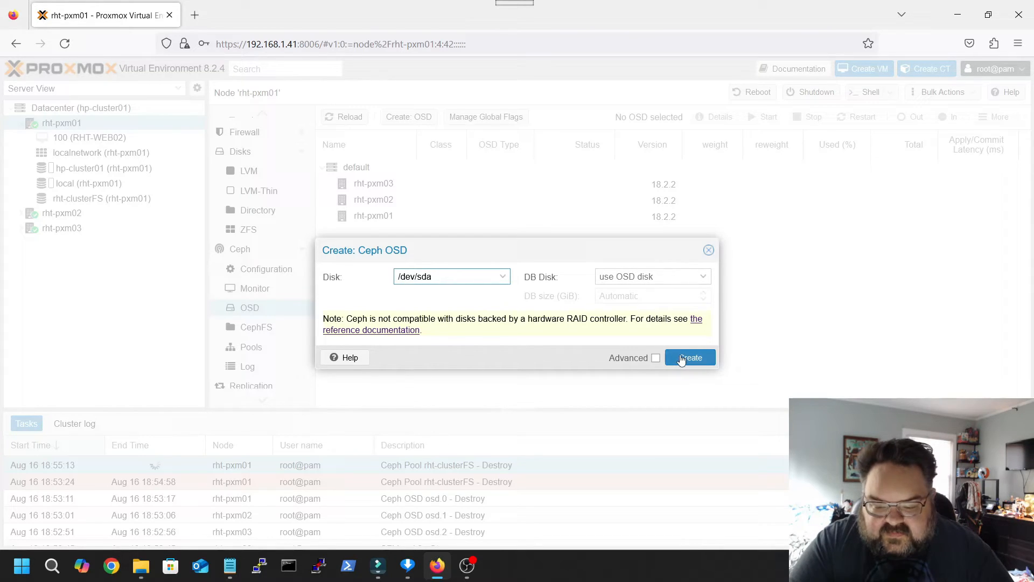
click(690, 356)
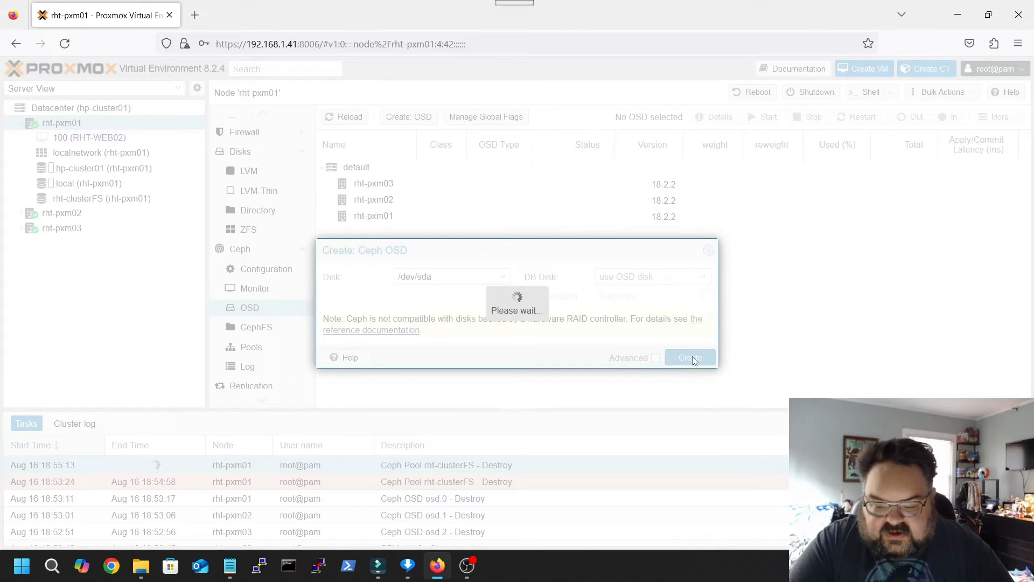
click(689, 357)
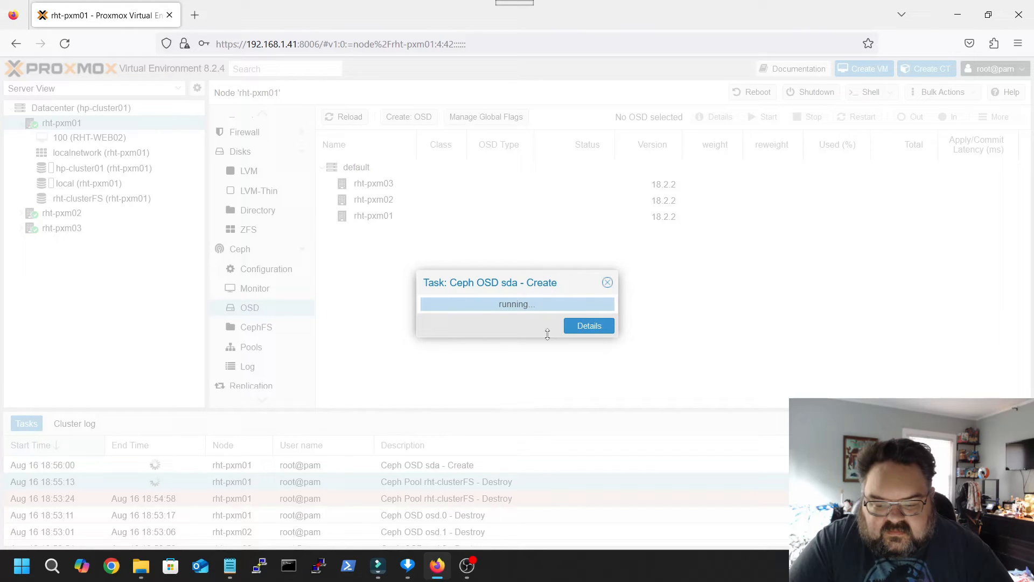
click(588, 325)
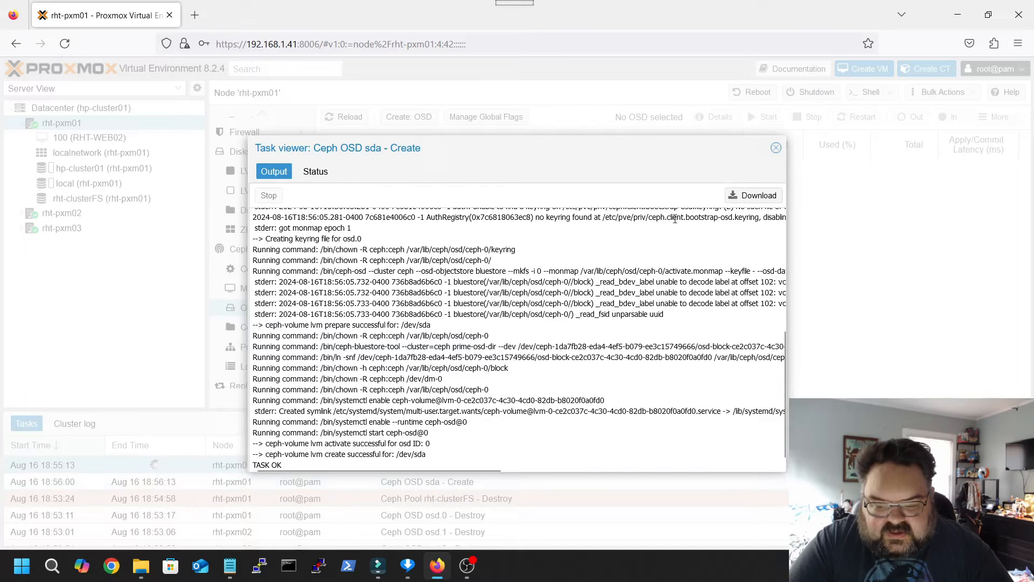
click(775, 147)
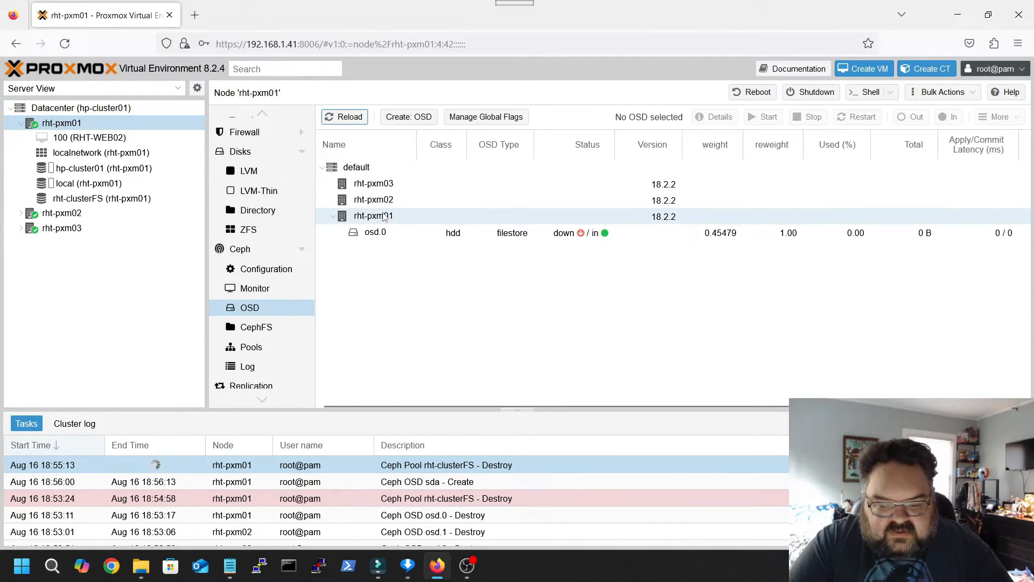
- Check for another unused disk on rht-pxm01 and dismiss the OSD dialog with none left
click(407, 116)
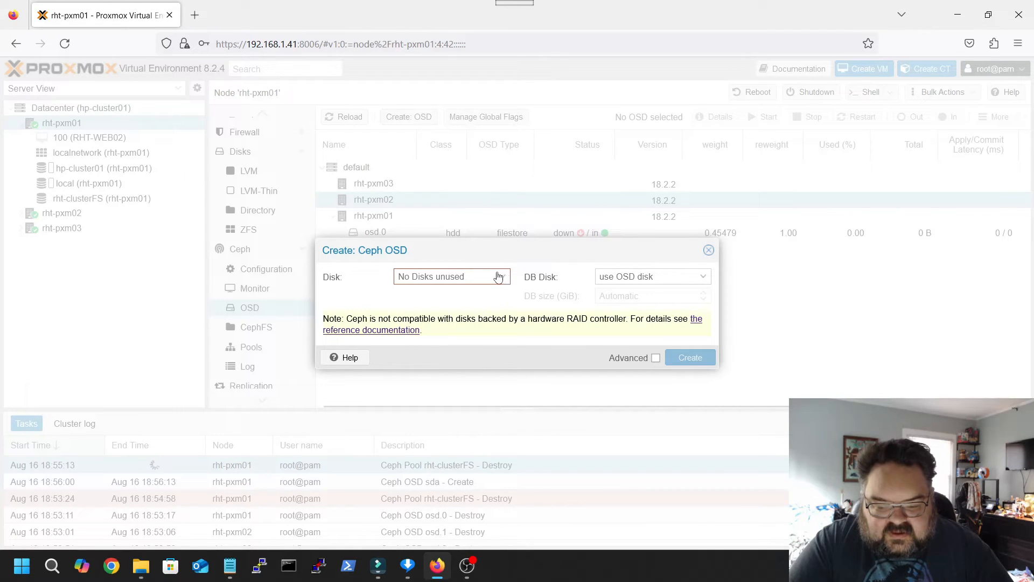
mouse_move(692, 255)
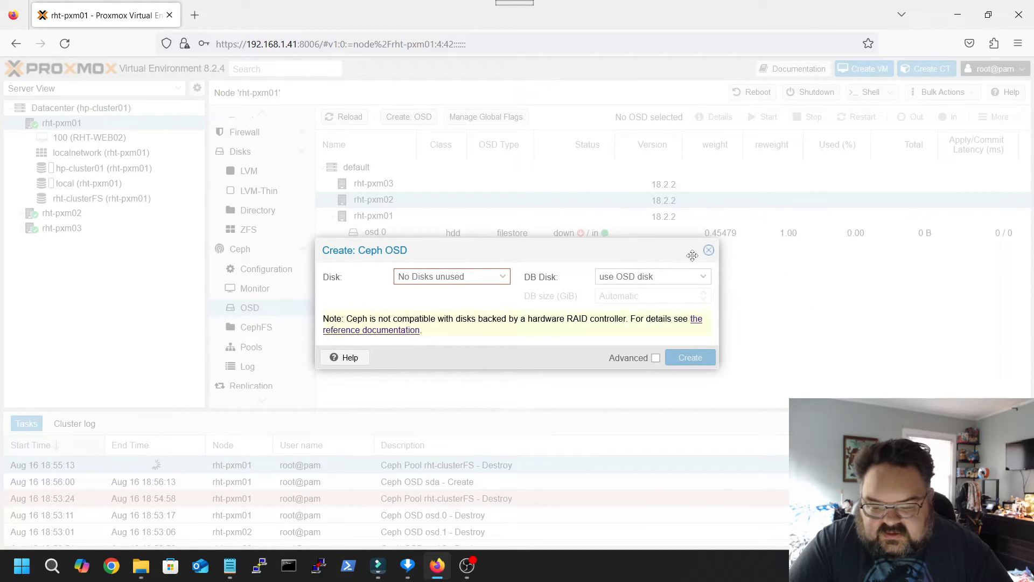
click(62, 212)
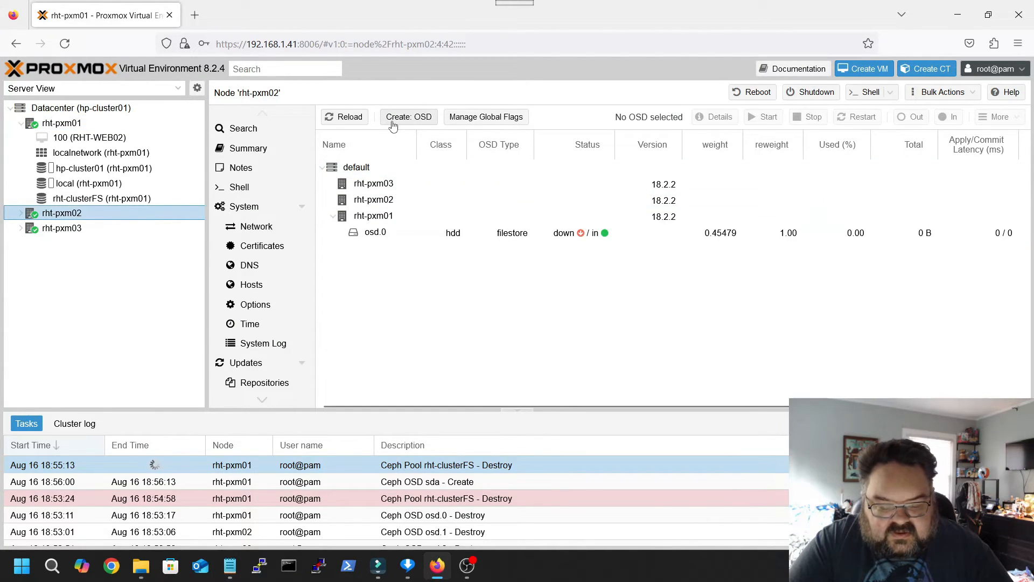
- Create a Ceph OSD from /dev/sda on rht-pxm02 and then on rht-pxm03
click(407, 116)
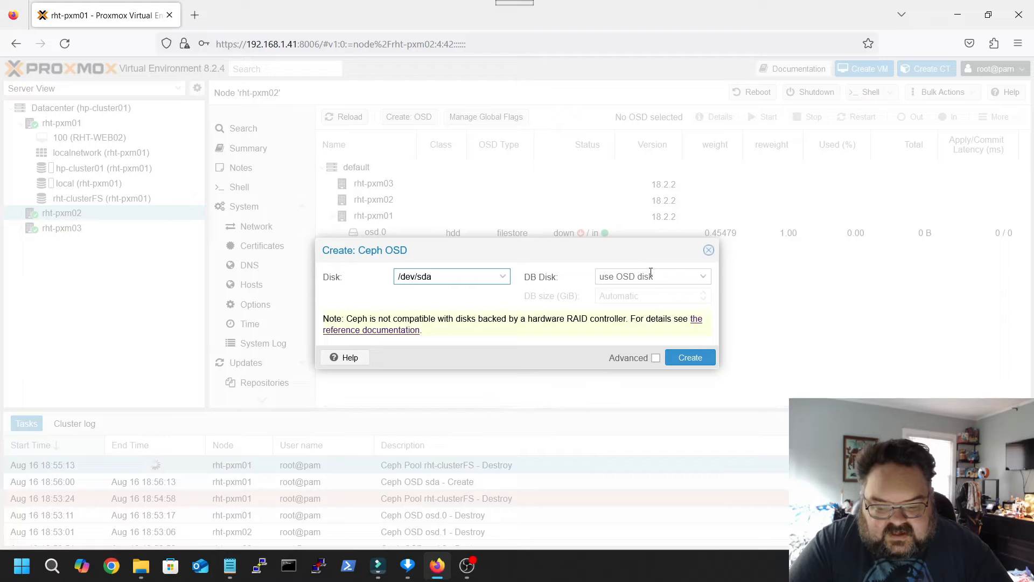
click(689, 356)
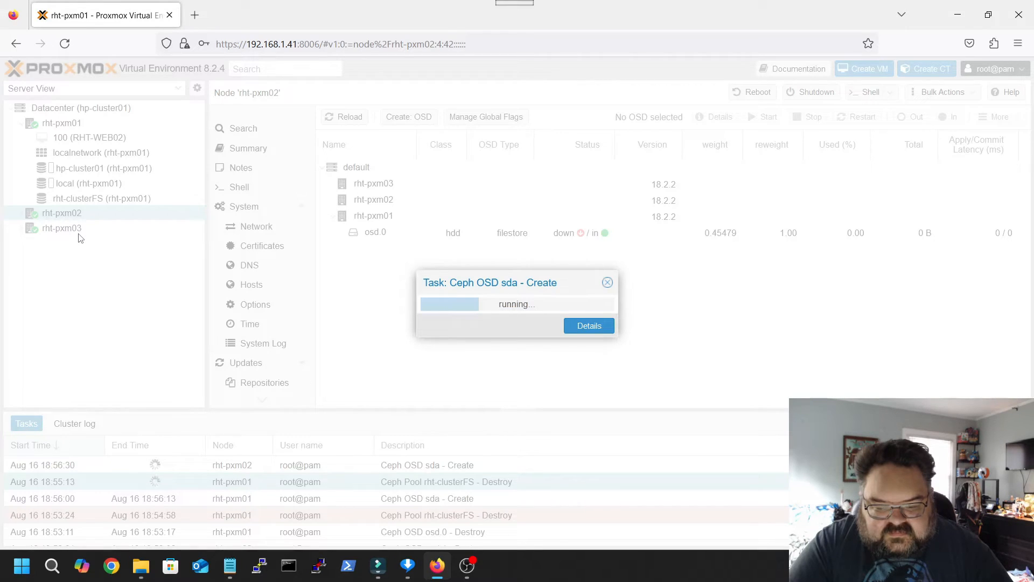
click(62, 227)
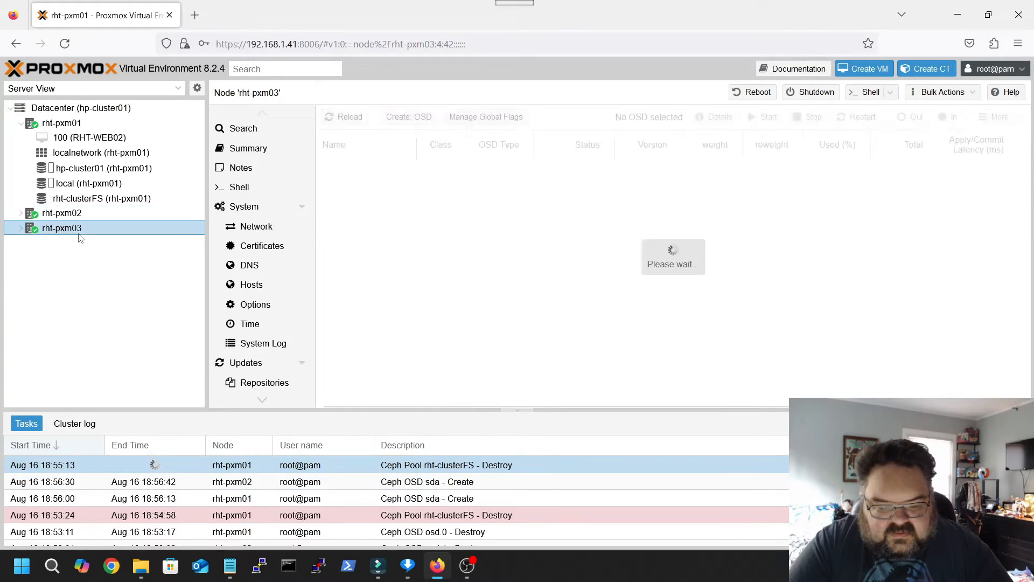
click(407, 116)
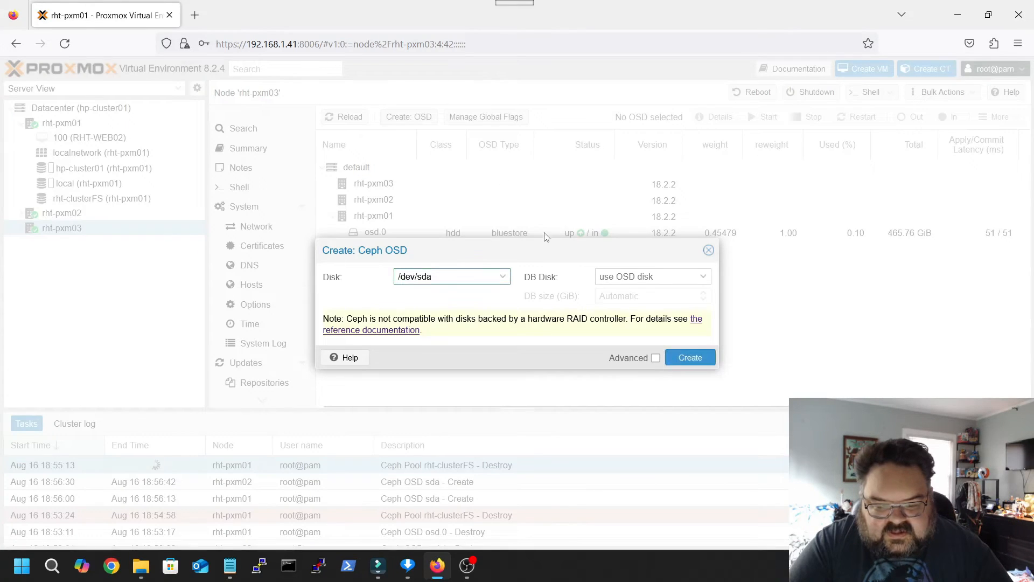
click(689, 356)
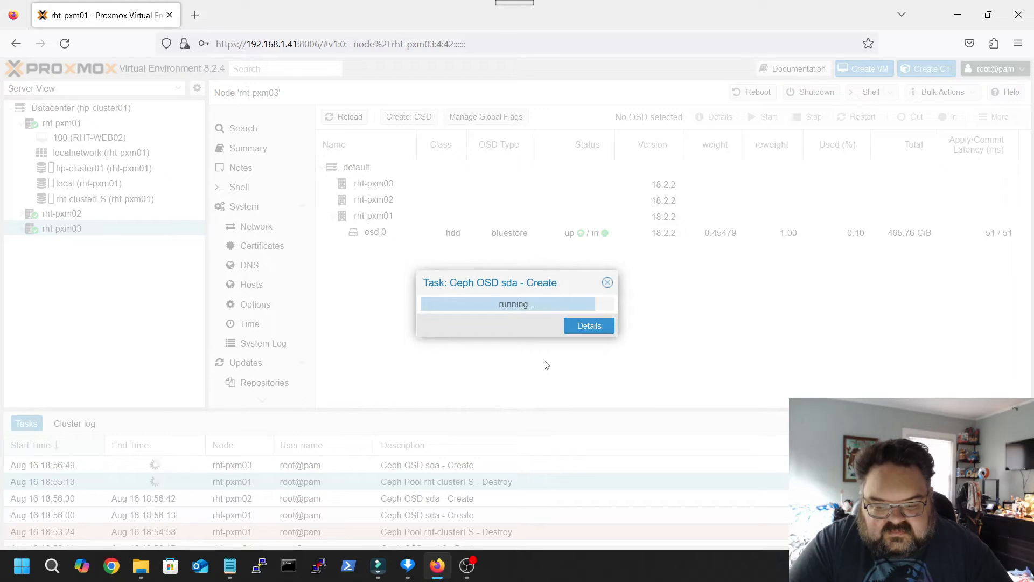
mouse_move(386, 333)
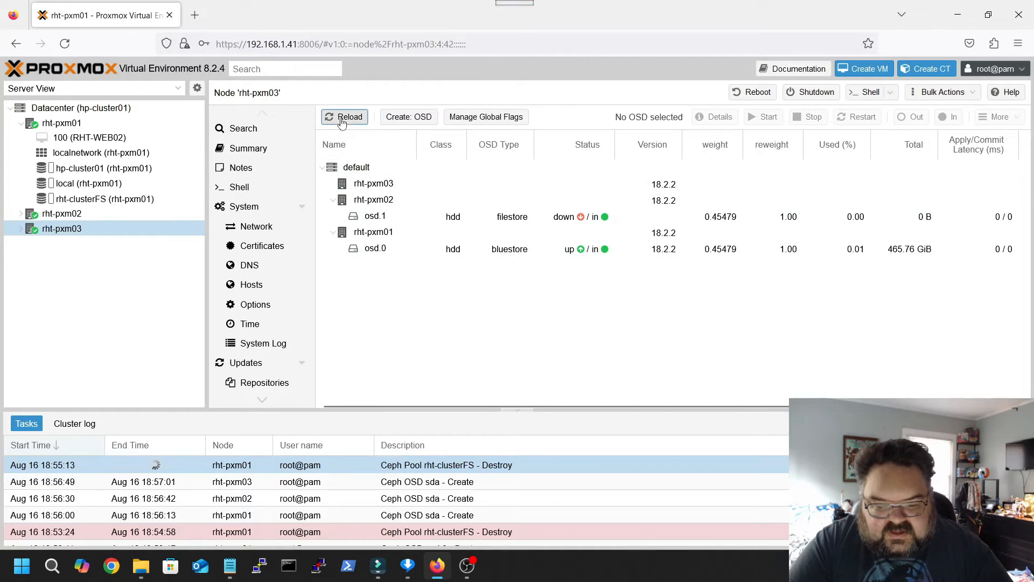
- Reload the OSD list until osd.2 appears, then start osd.2 so all three OSDs are up
click(343, 117)
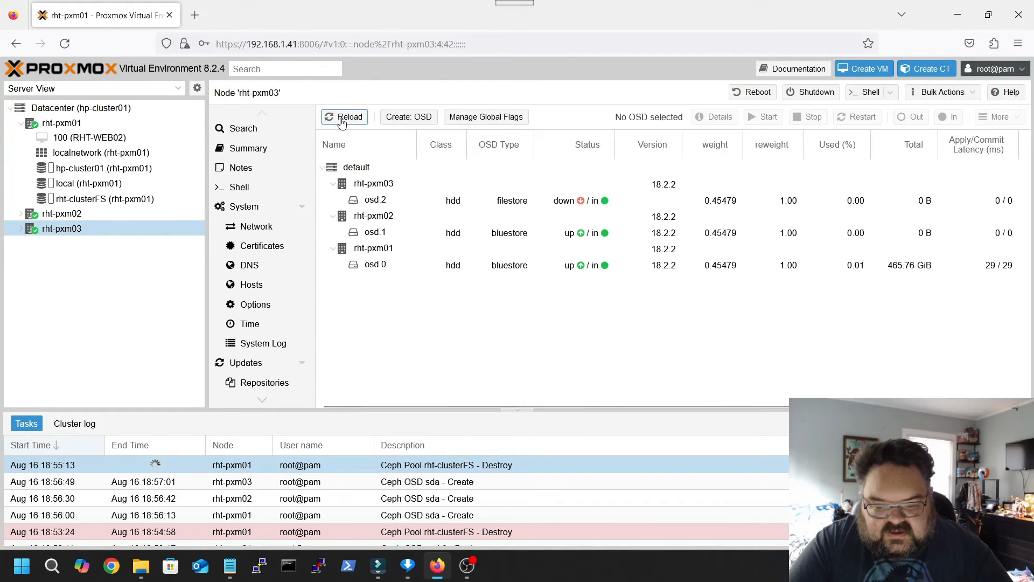
click(343, 117)
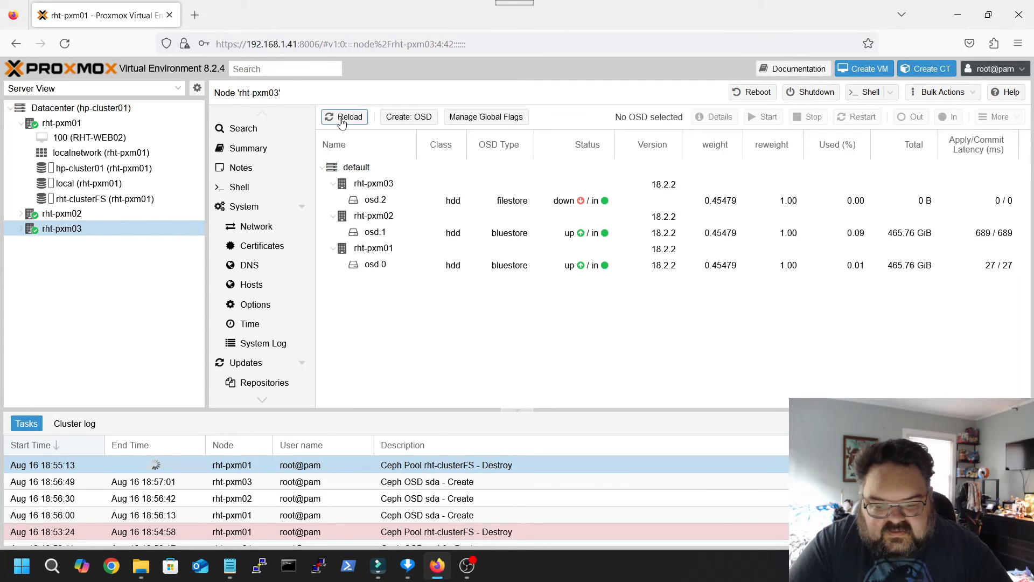
click(344, 116)
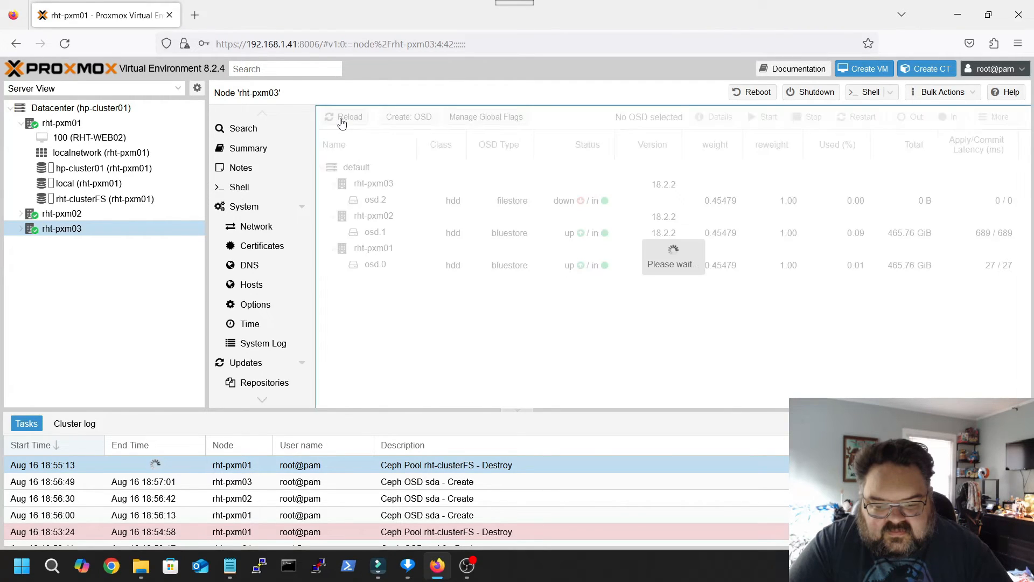
click(343, 116)
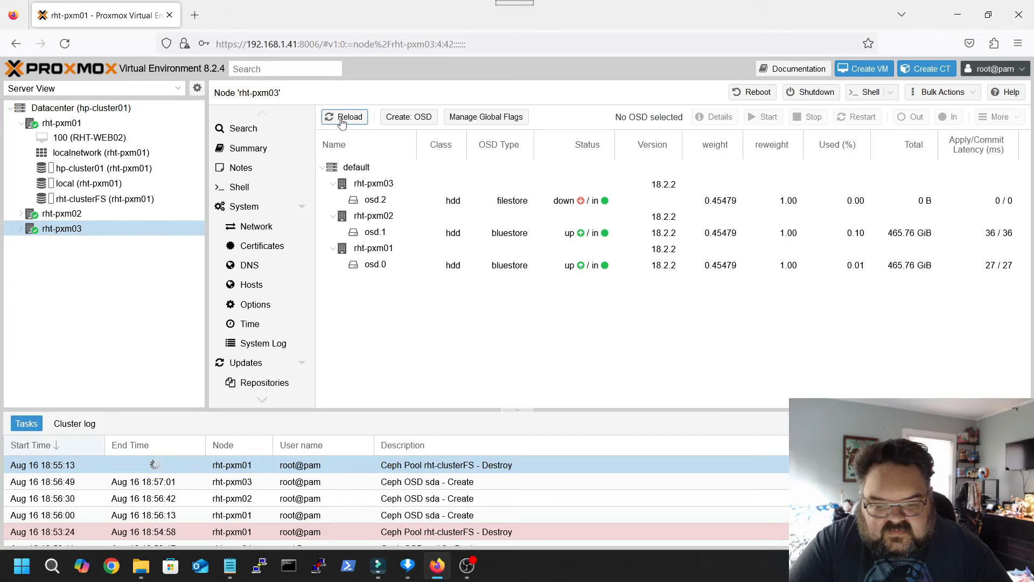
click(343, 117)
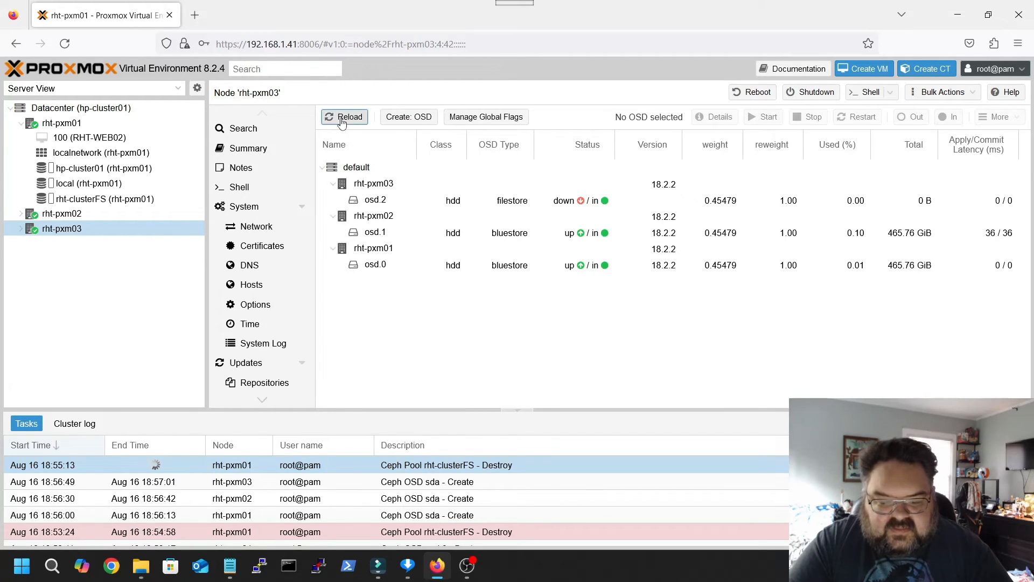
click(343, 117)
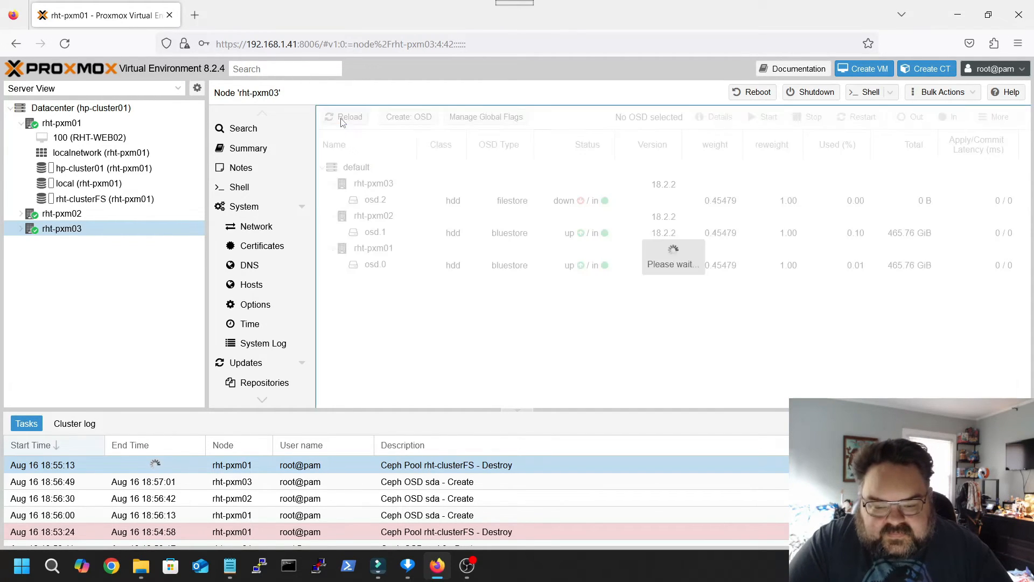
click(344, 117)
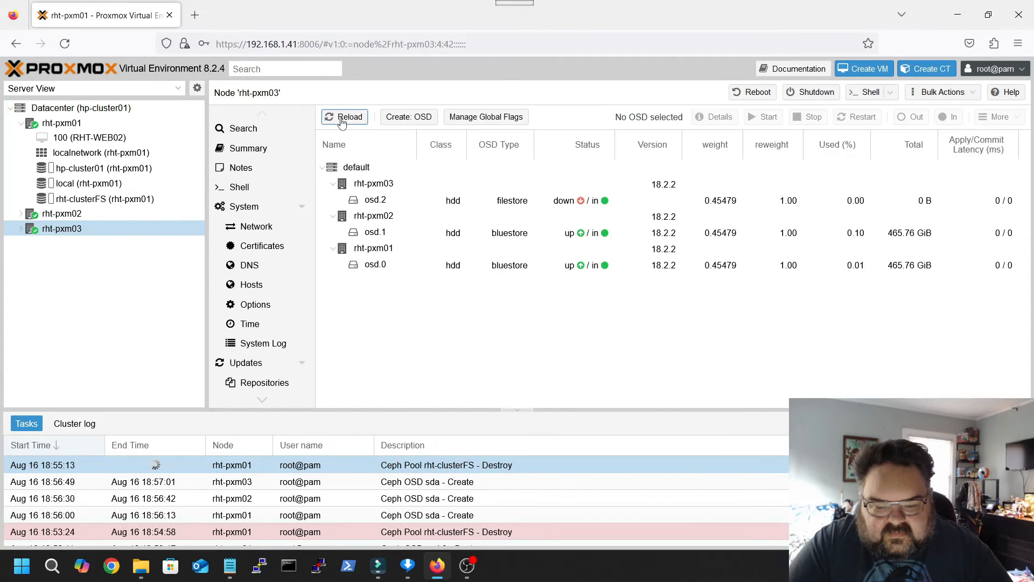
click(375, 200)
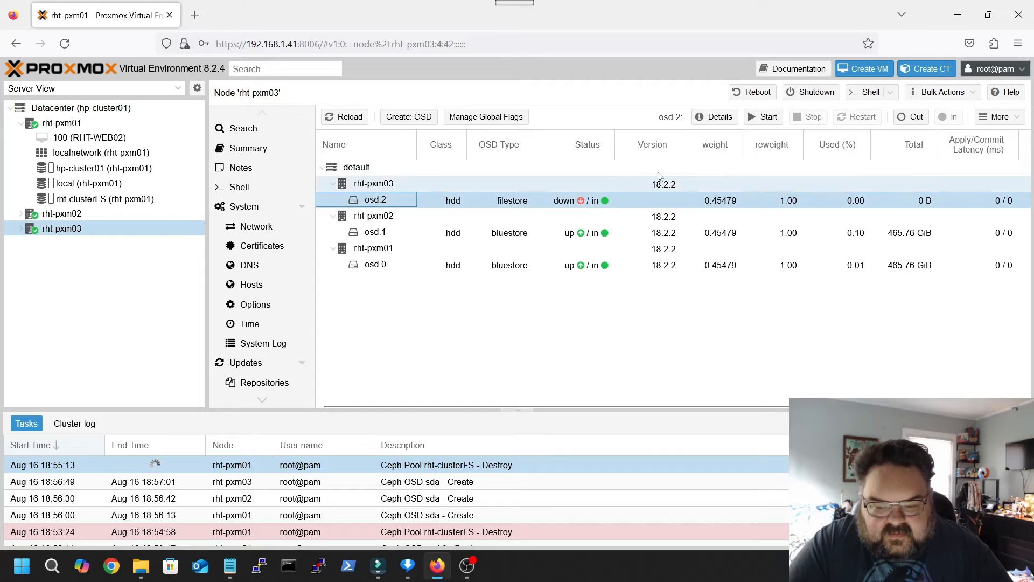
click(763, 116)
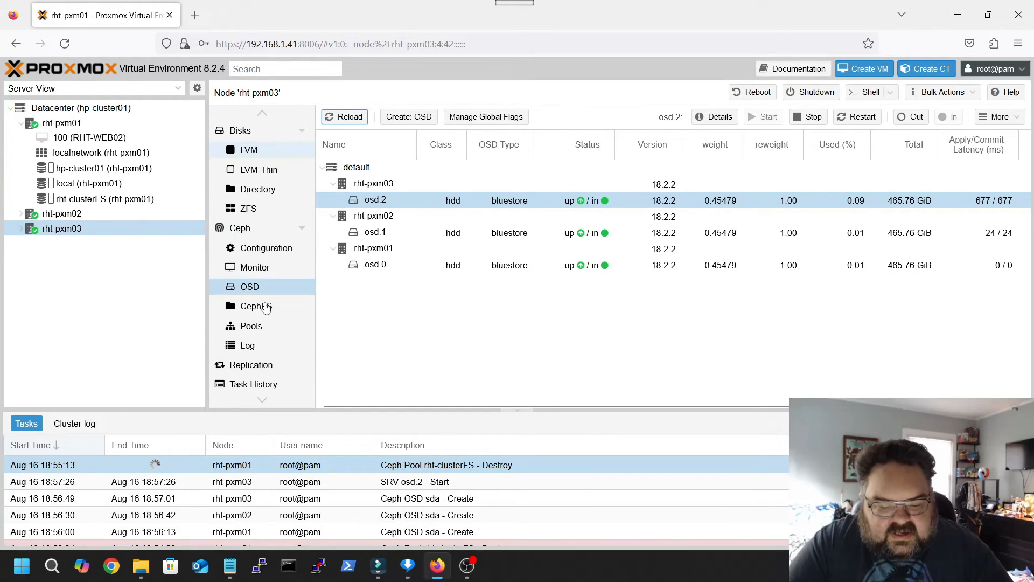
- Go to the Ceph Pools page of rht-pxm03 and begin creating a new pool
click(256, 306)
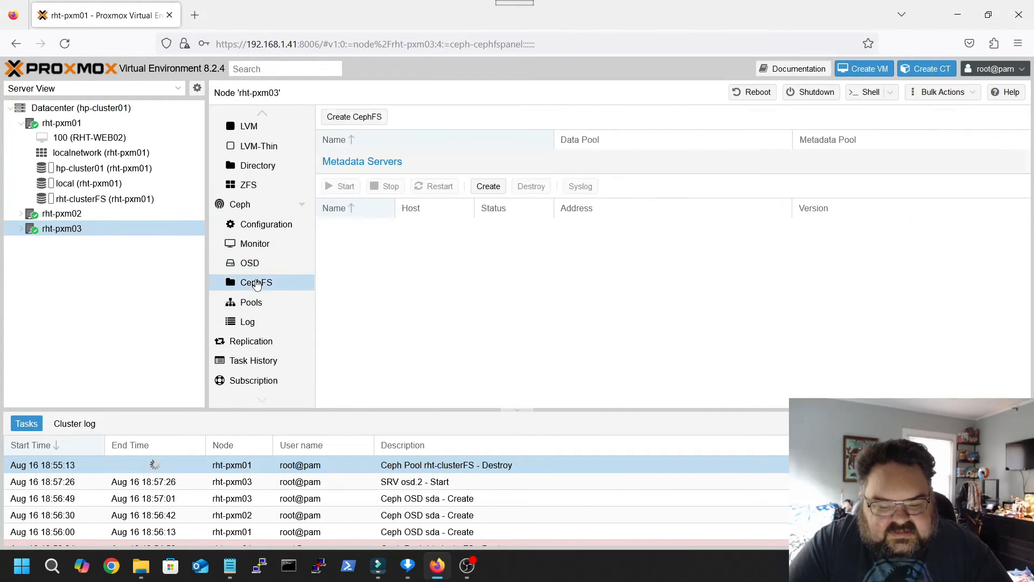
click(251, 302)
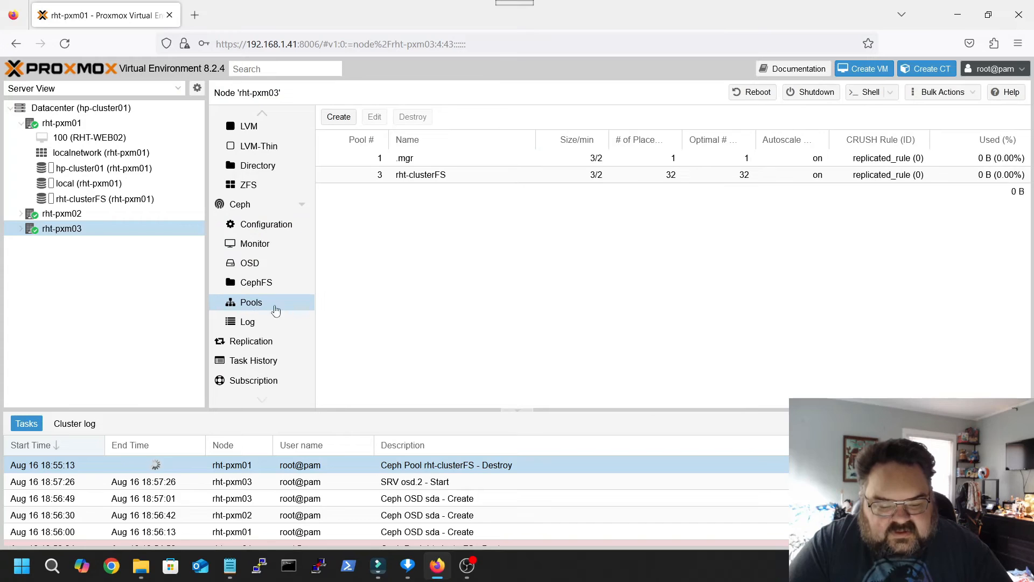
mouse_move(697, 112)
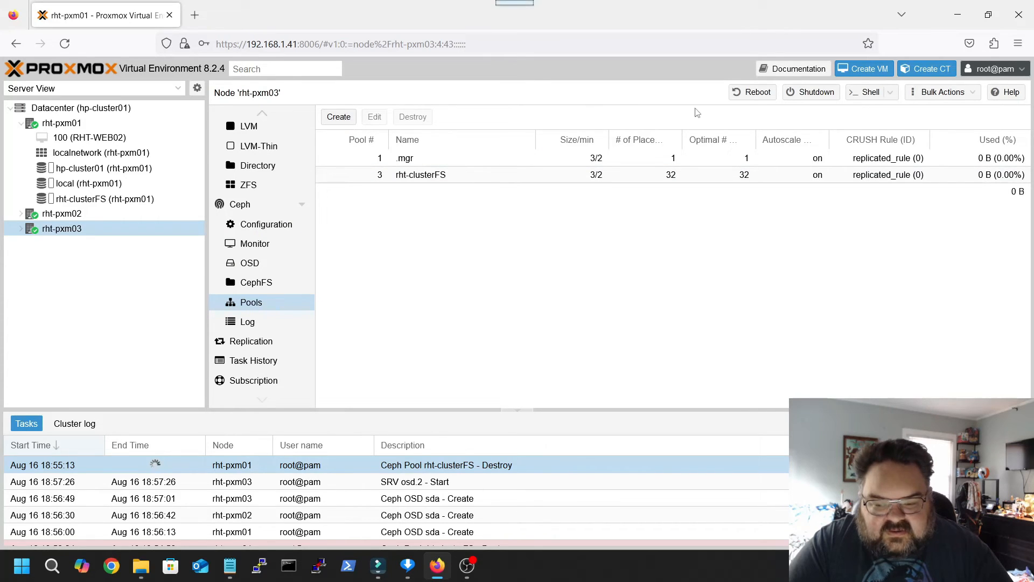
click(338, 116)
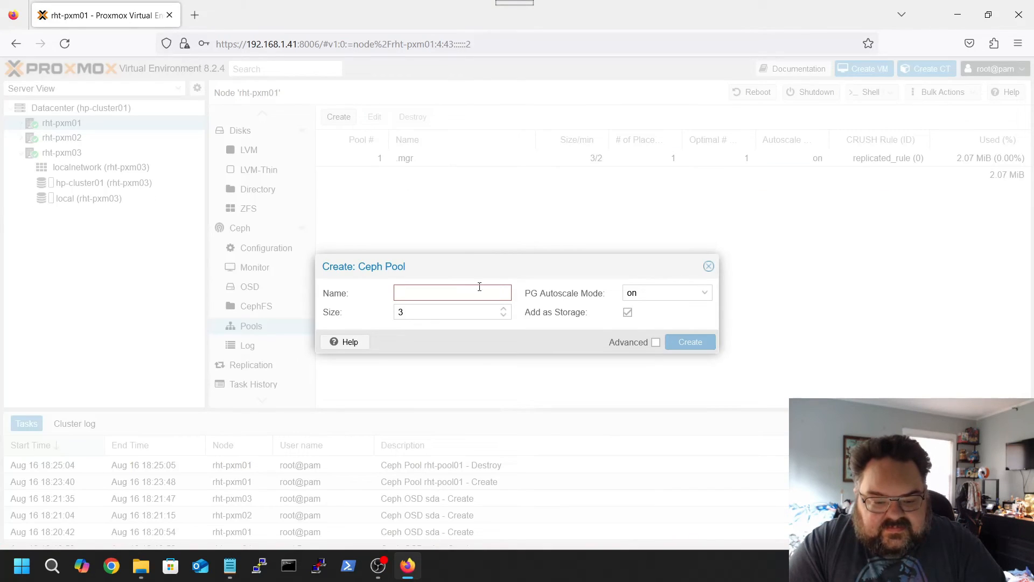
- Create Ceph pool rht-clusterFS with size 3 and Add as Storage enabled
text(rht-cl)
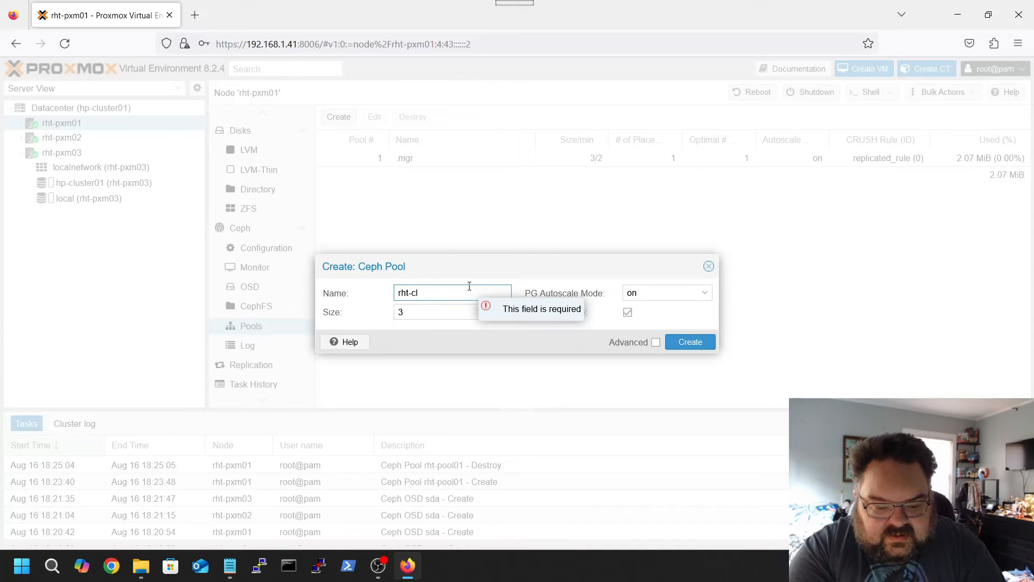
key(Backspace)
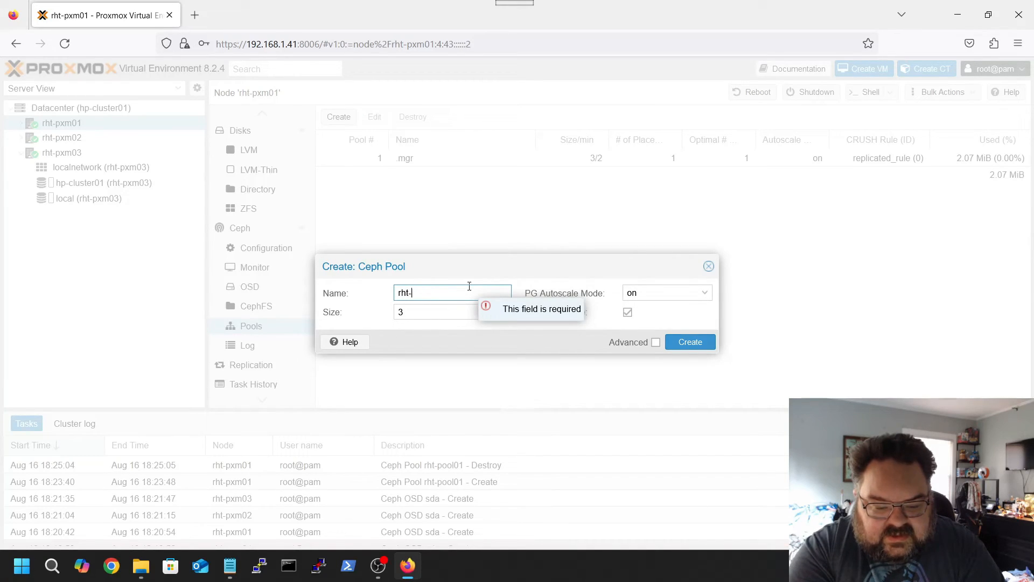
text(clusterFS)
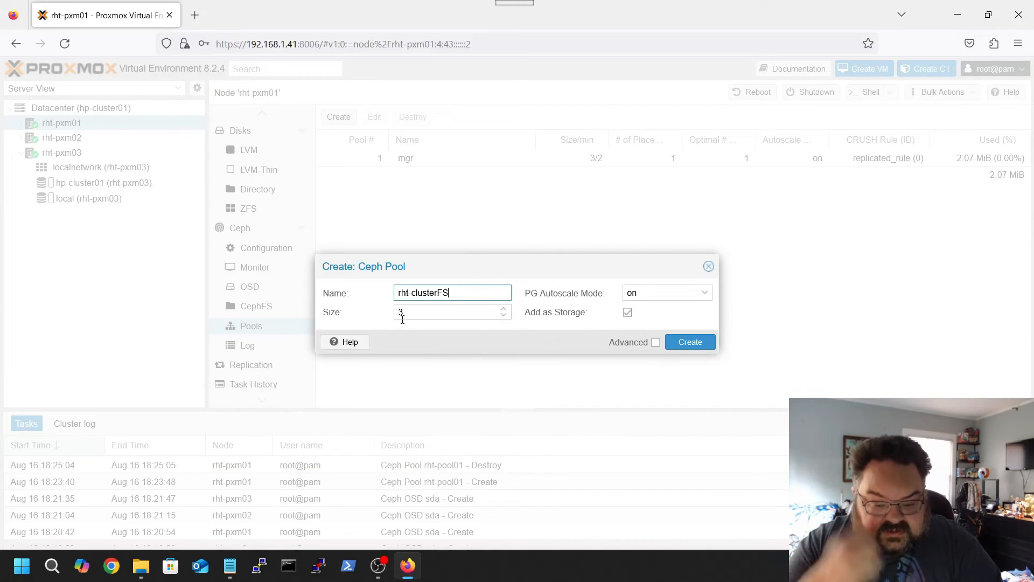
mouse_move(627, 313)
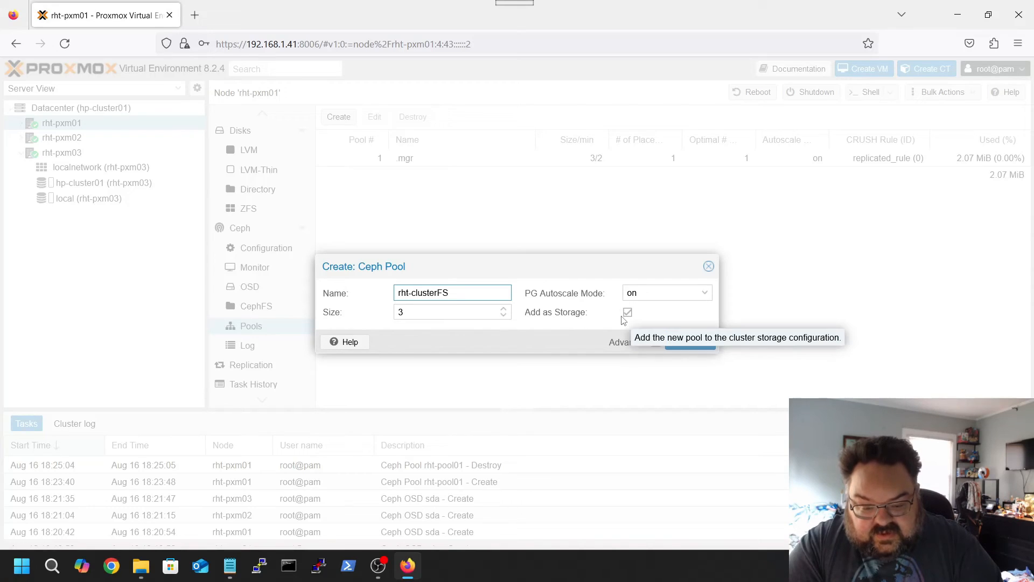
mouse_move(593, 297)
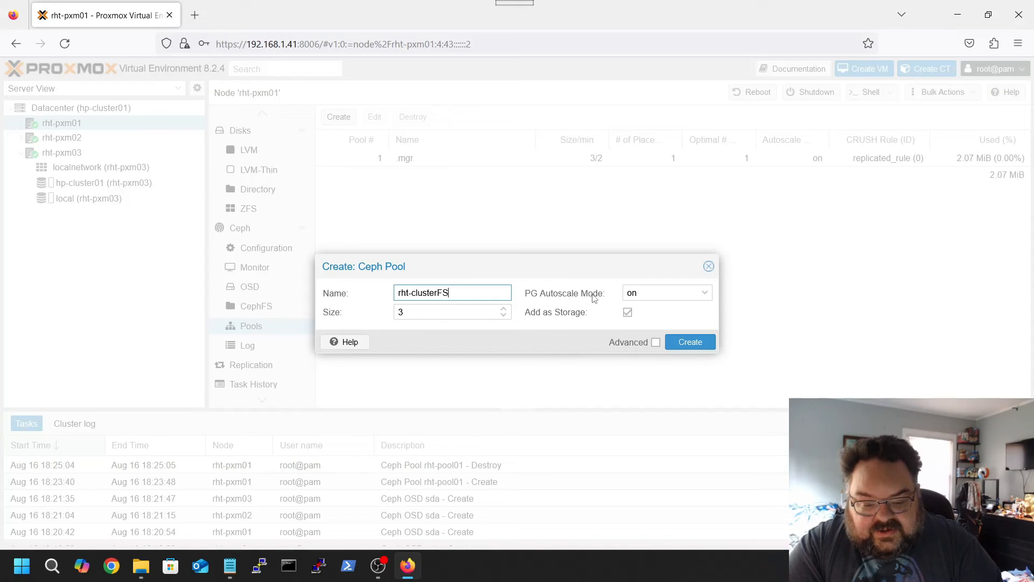
mouse_move(633, 342)
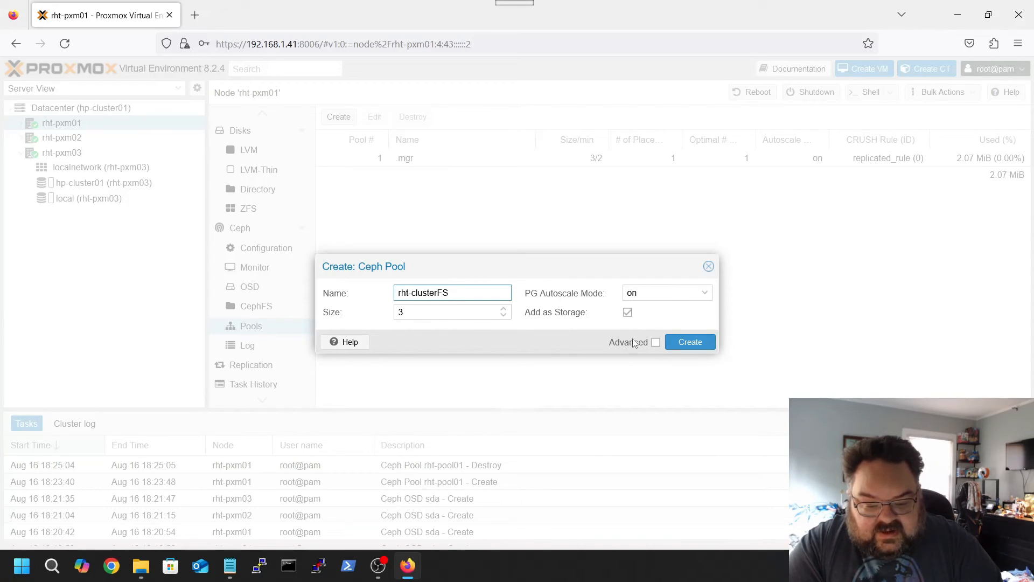
click(656, 341)
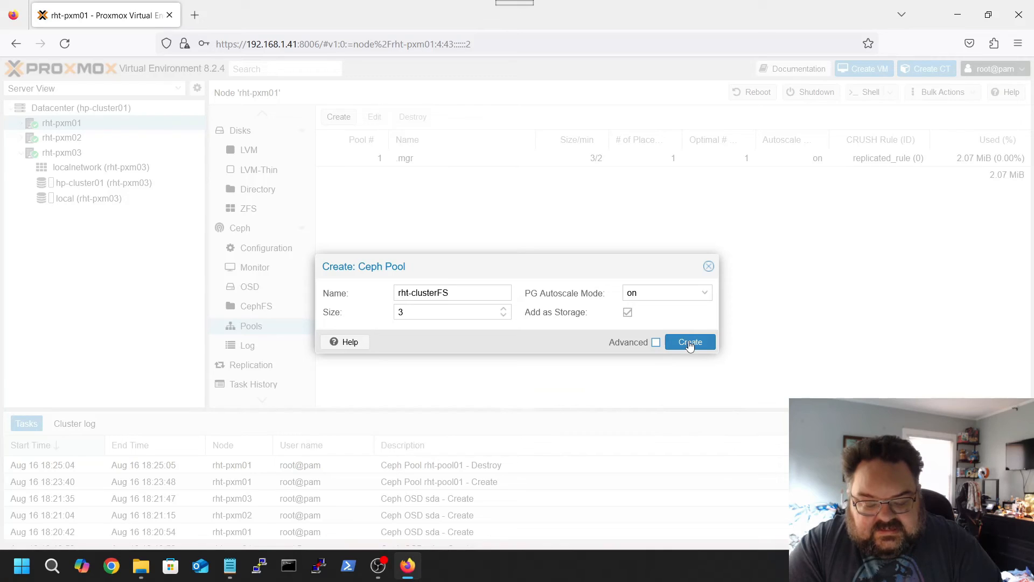
click(689, 341)
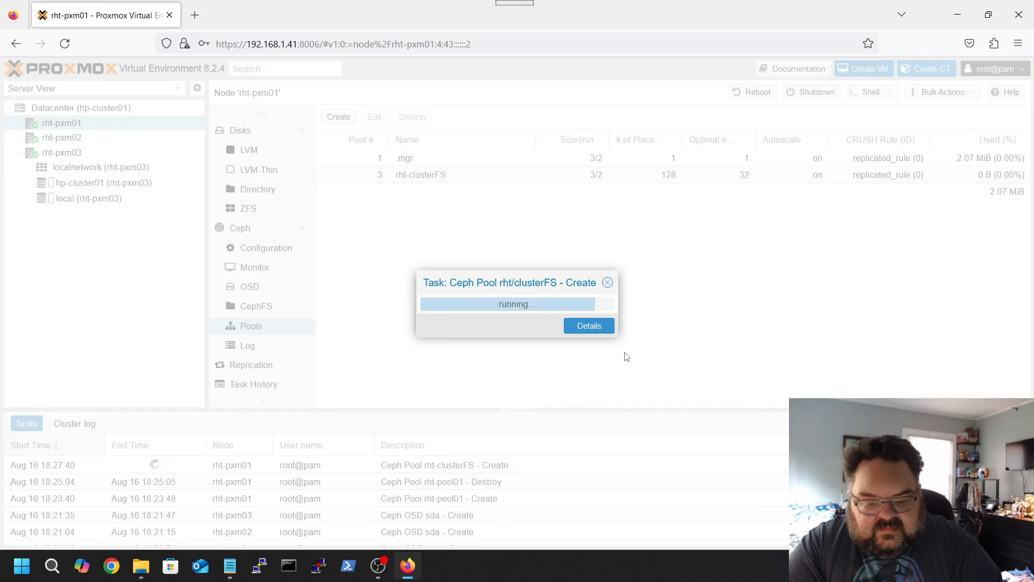
click(606, 282)
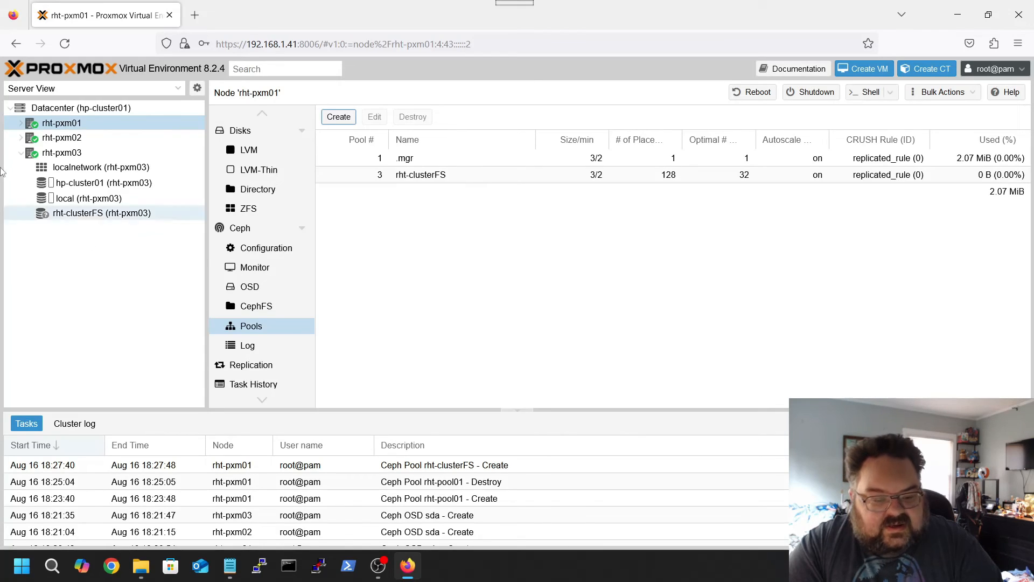
- Check the rht-clusterFS row in the Datacenter storage list
click(81, 108)
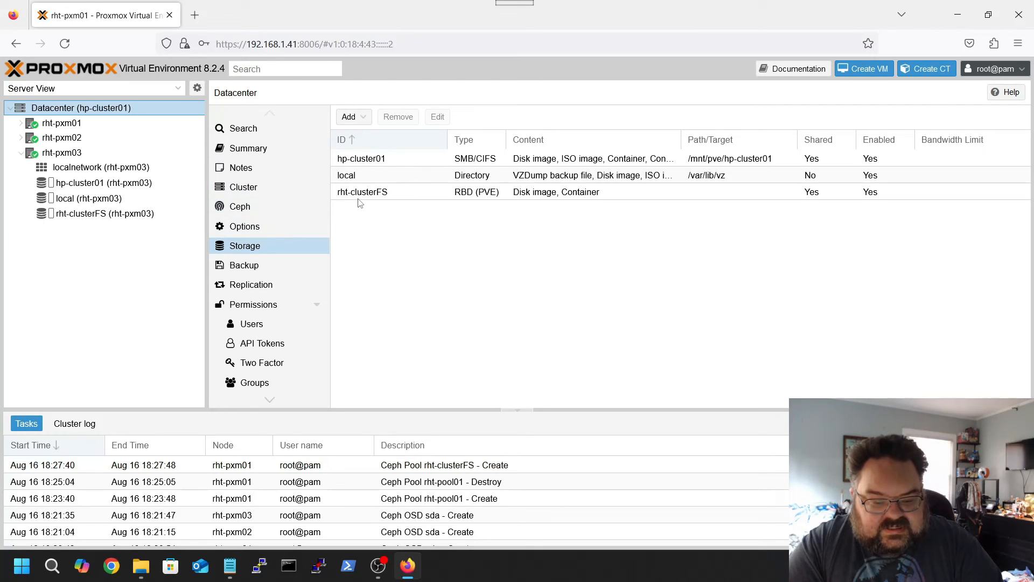
click(362, 191)
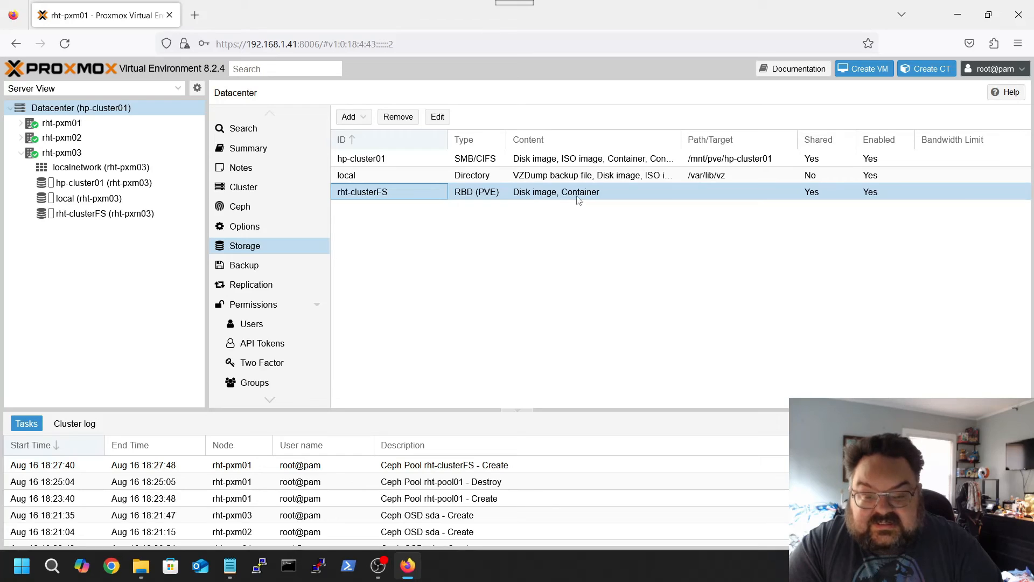
mouse_move(825, 198)
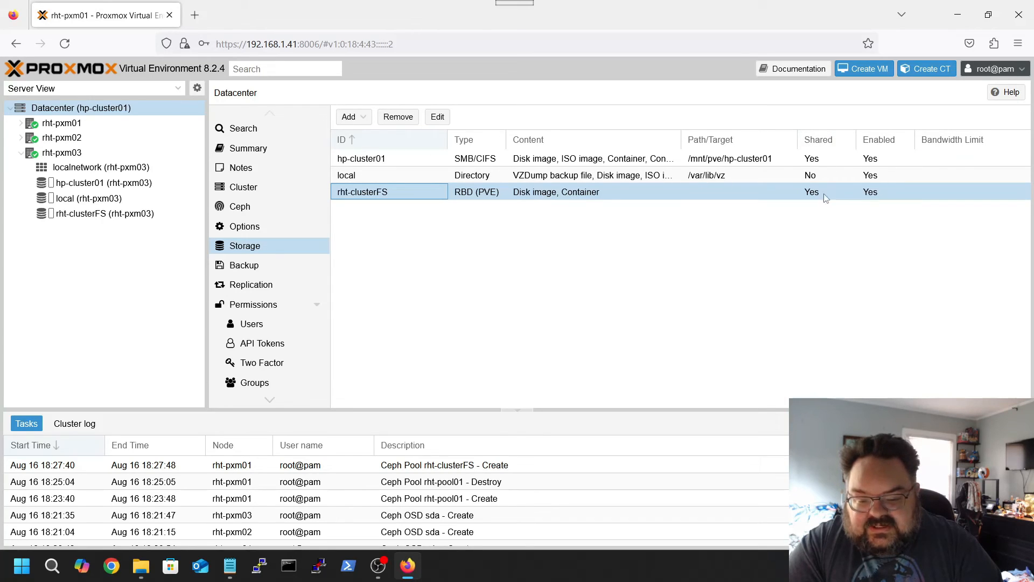
mouse_move(434, 227)
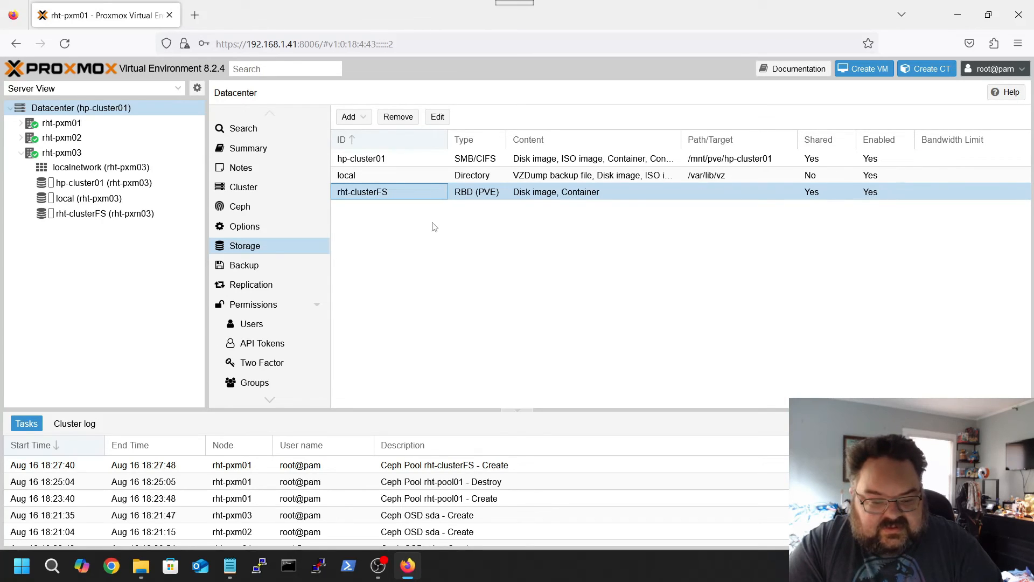
- View the Summary and VM Disks of rht-clusterFS under node rht-pxm03
click(102, 183)
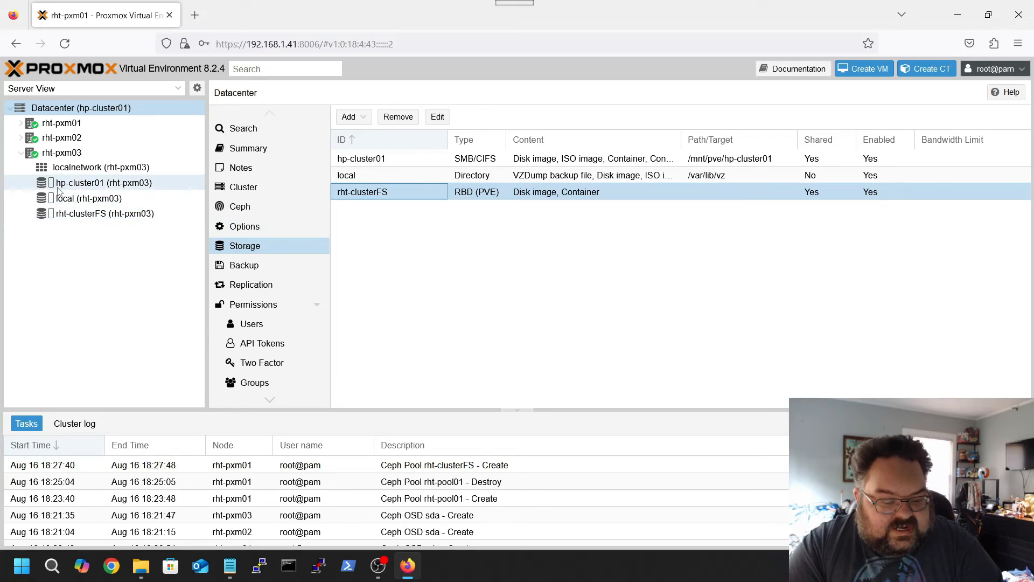
click(104, 213)
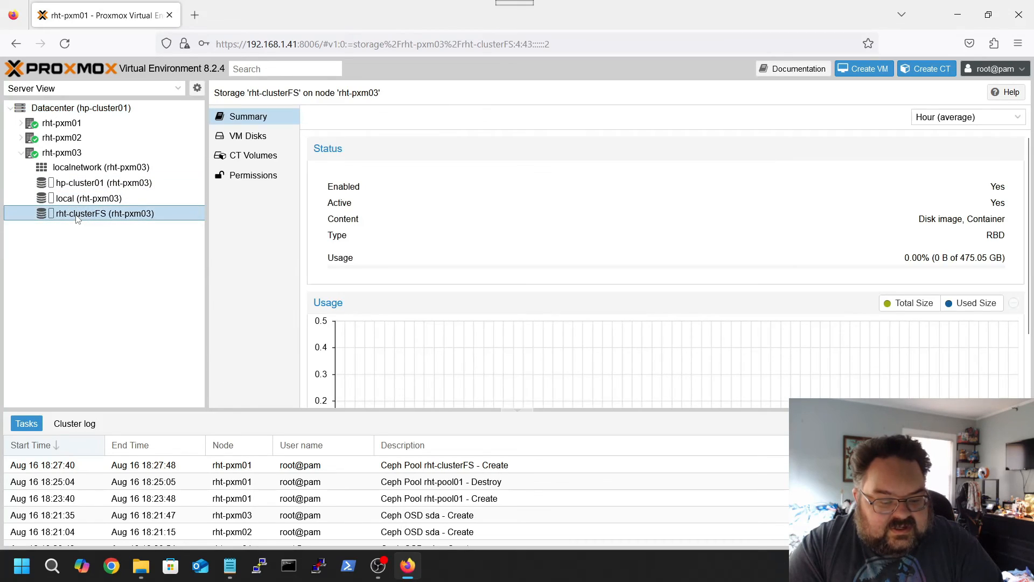
click(247, 136)
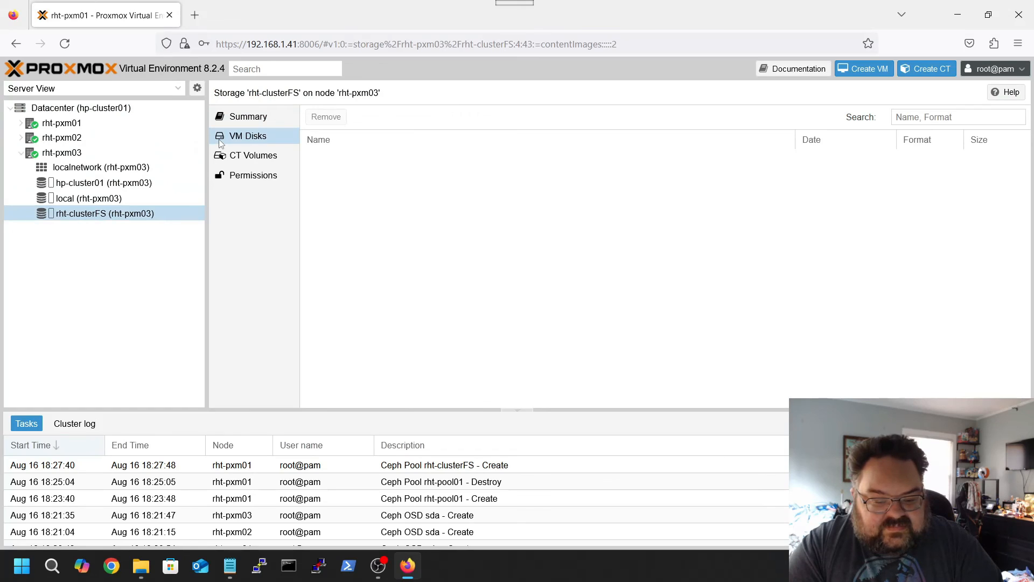
click(247, 116)
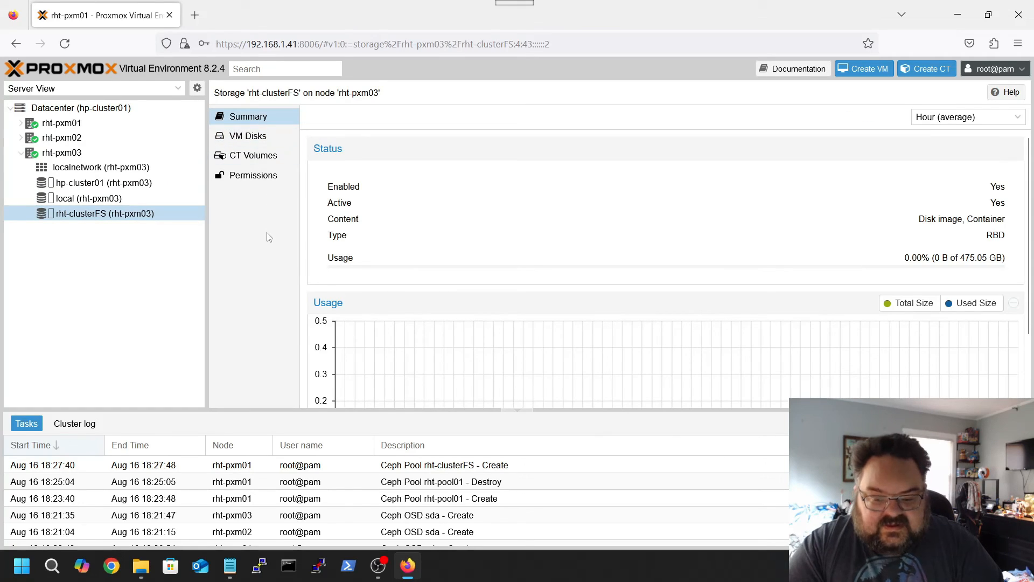